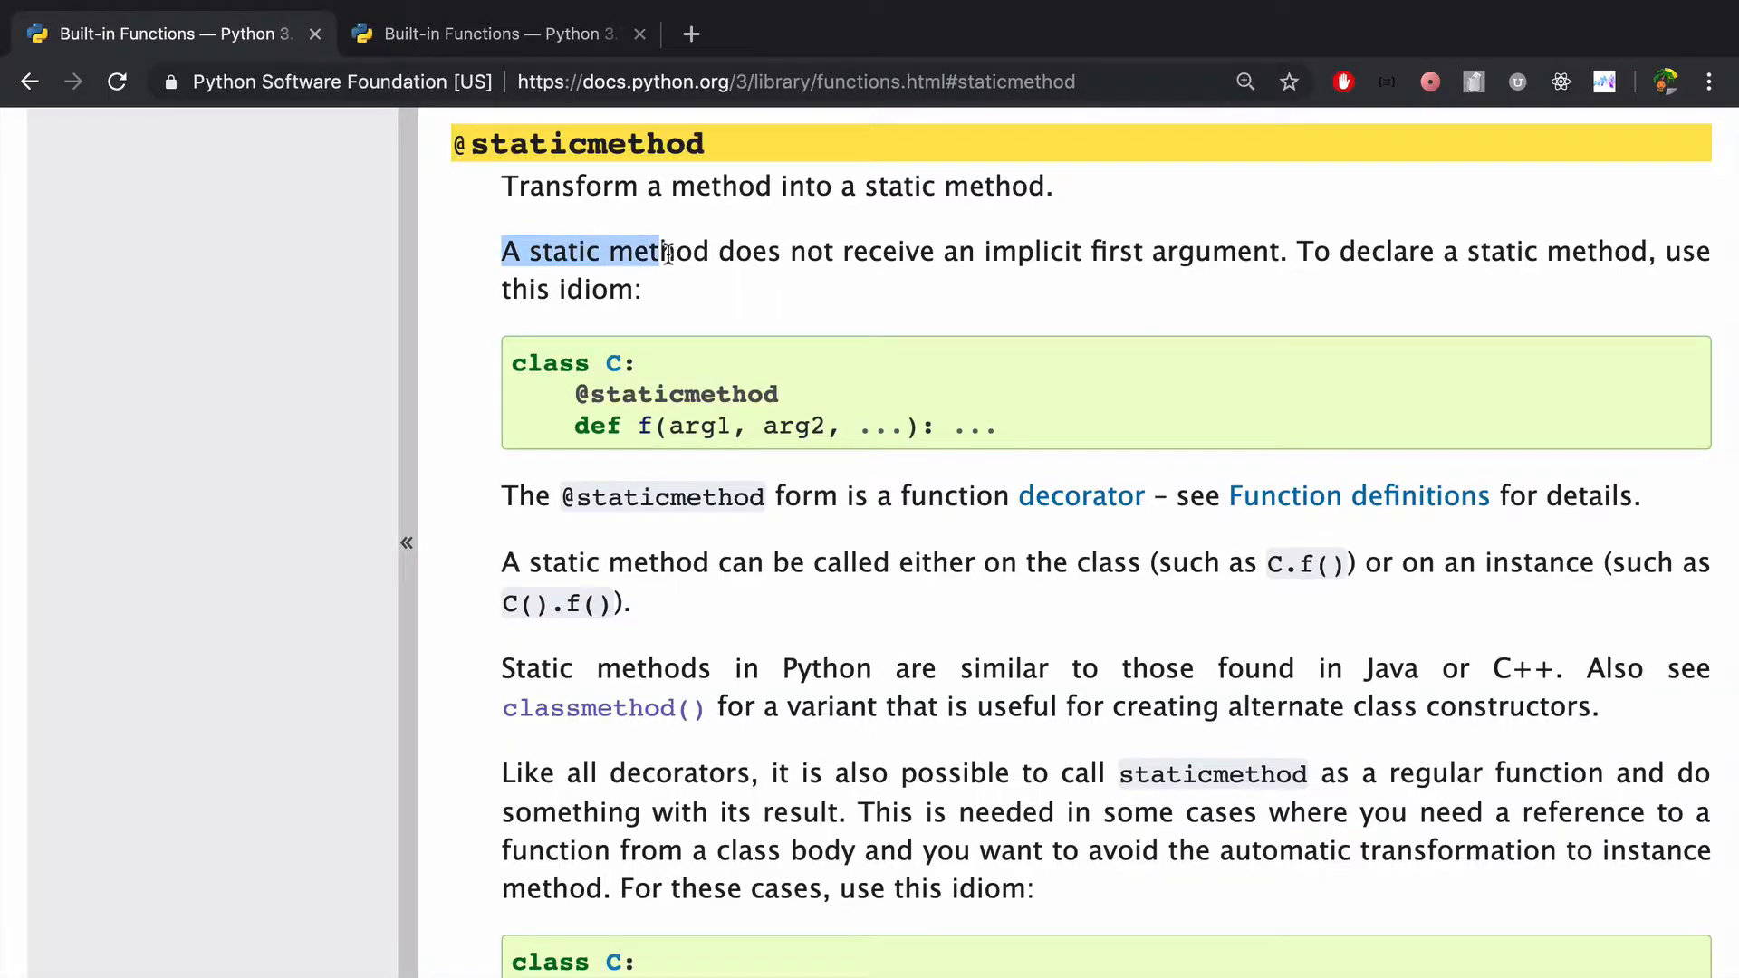
double_click(809, 250)
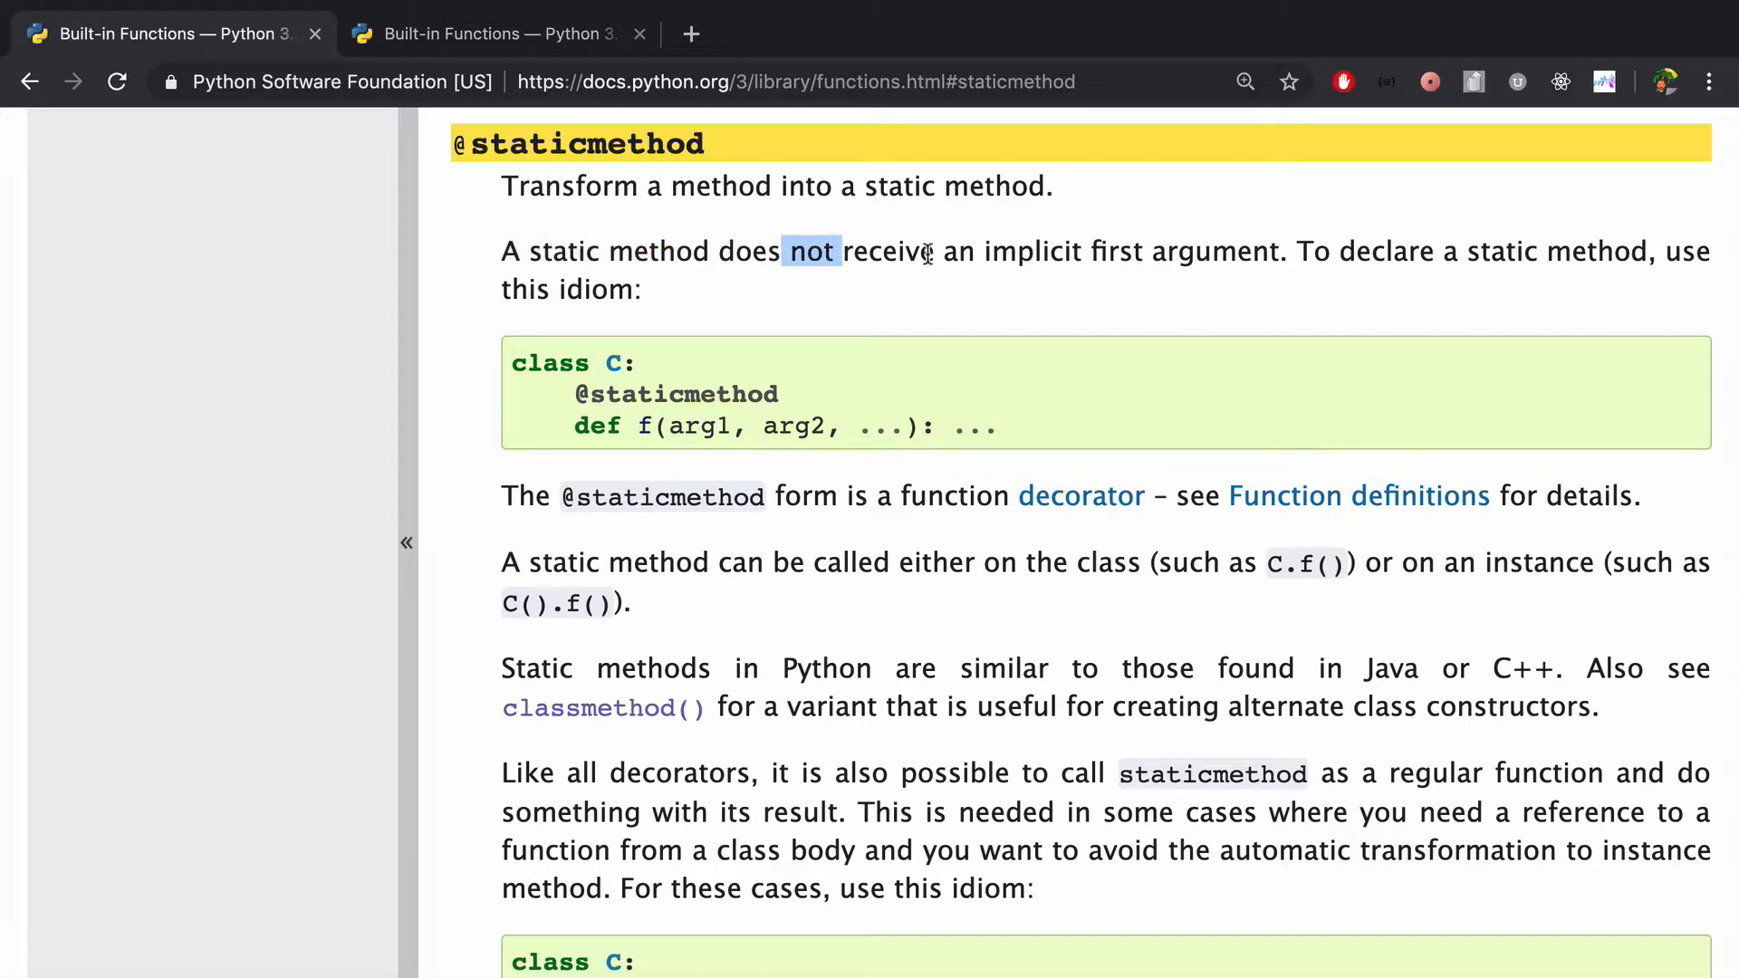
mouse_move(877, 397)
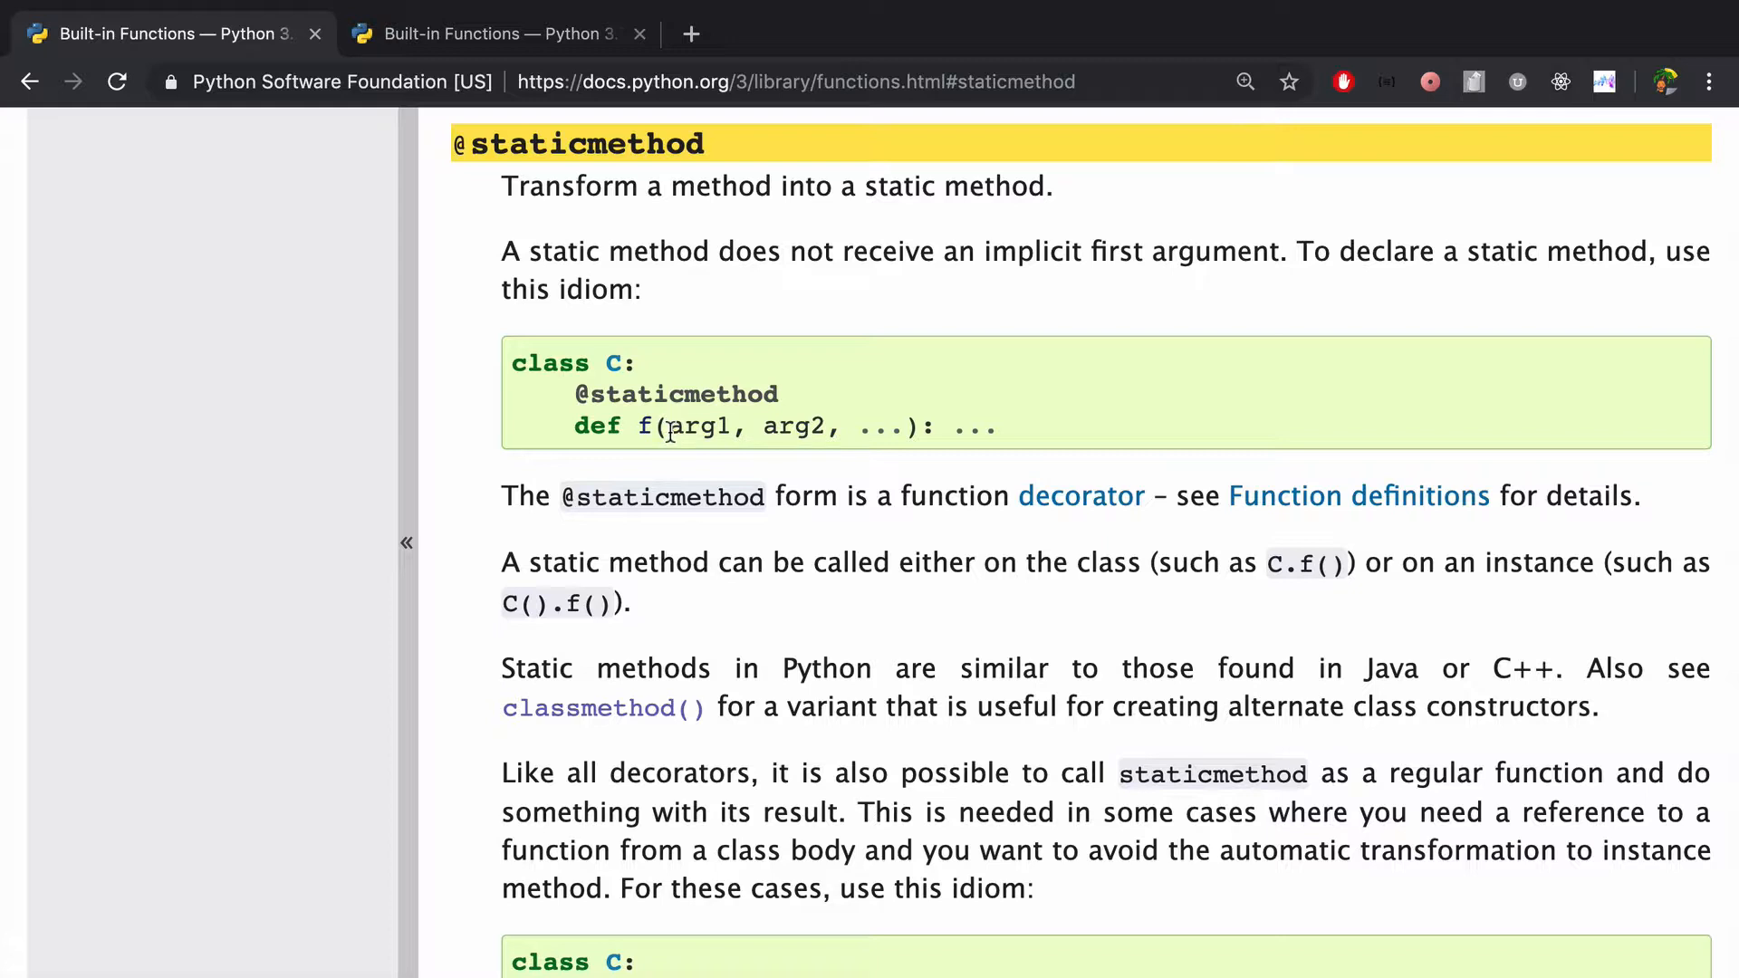
mouse_move(659, 432)
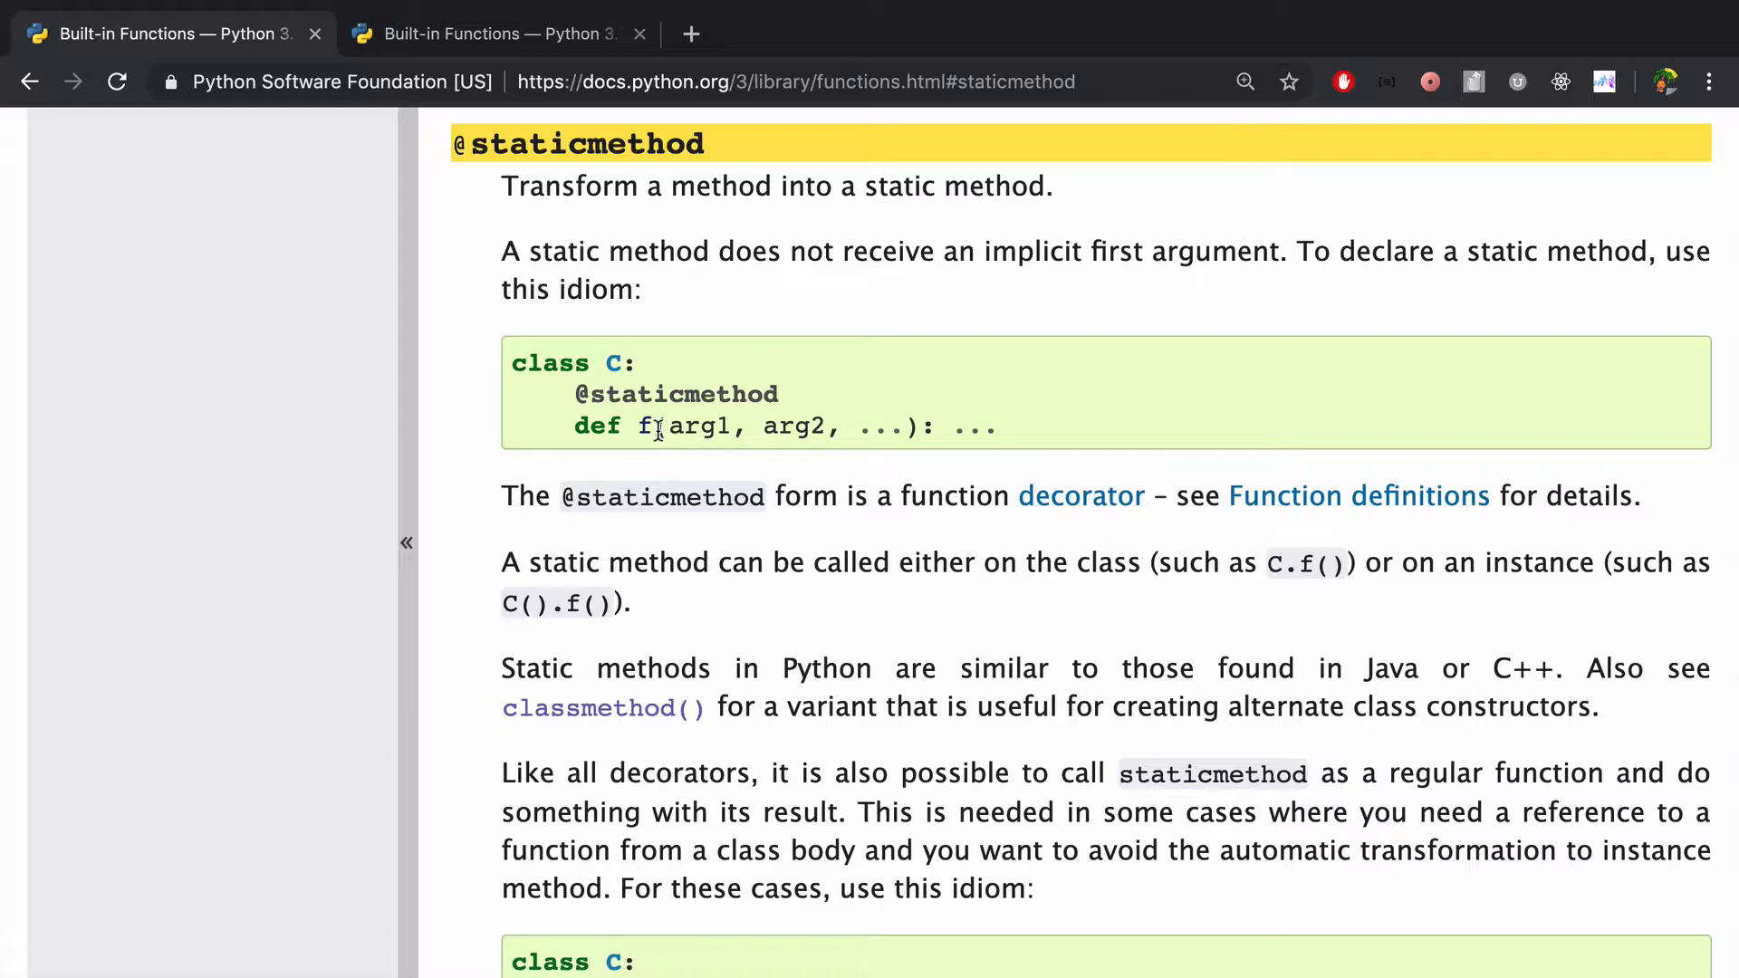
click(493, 33)
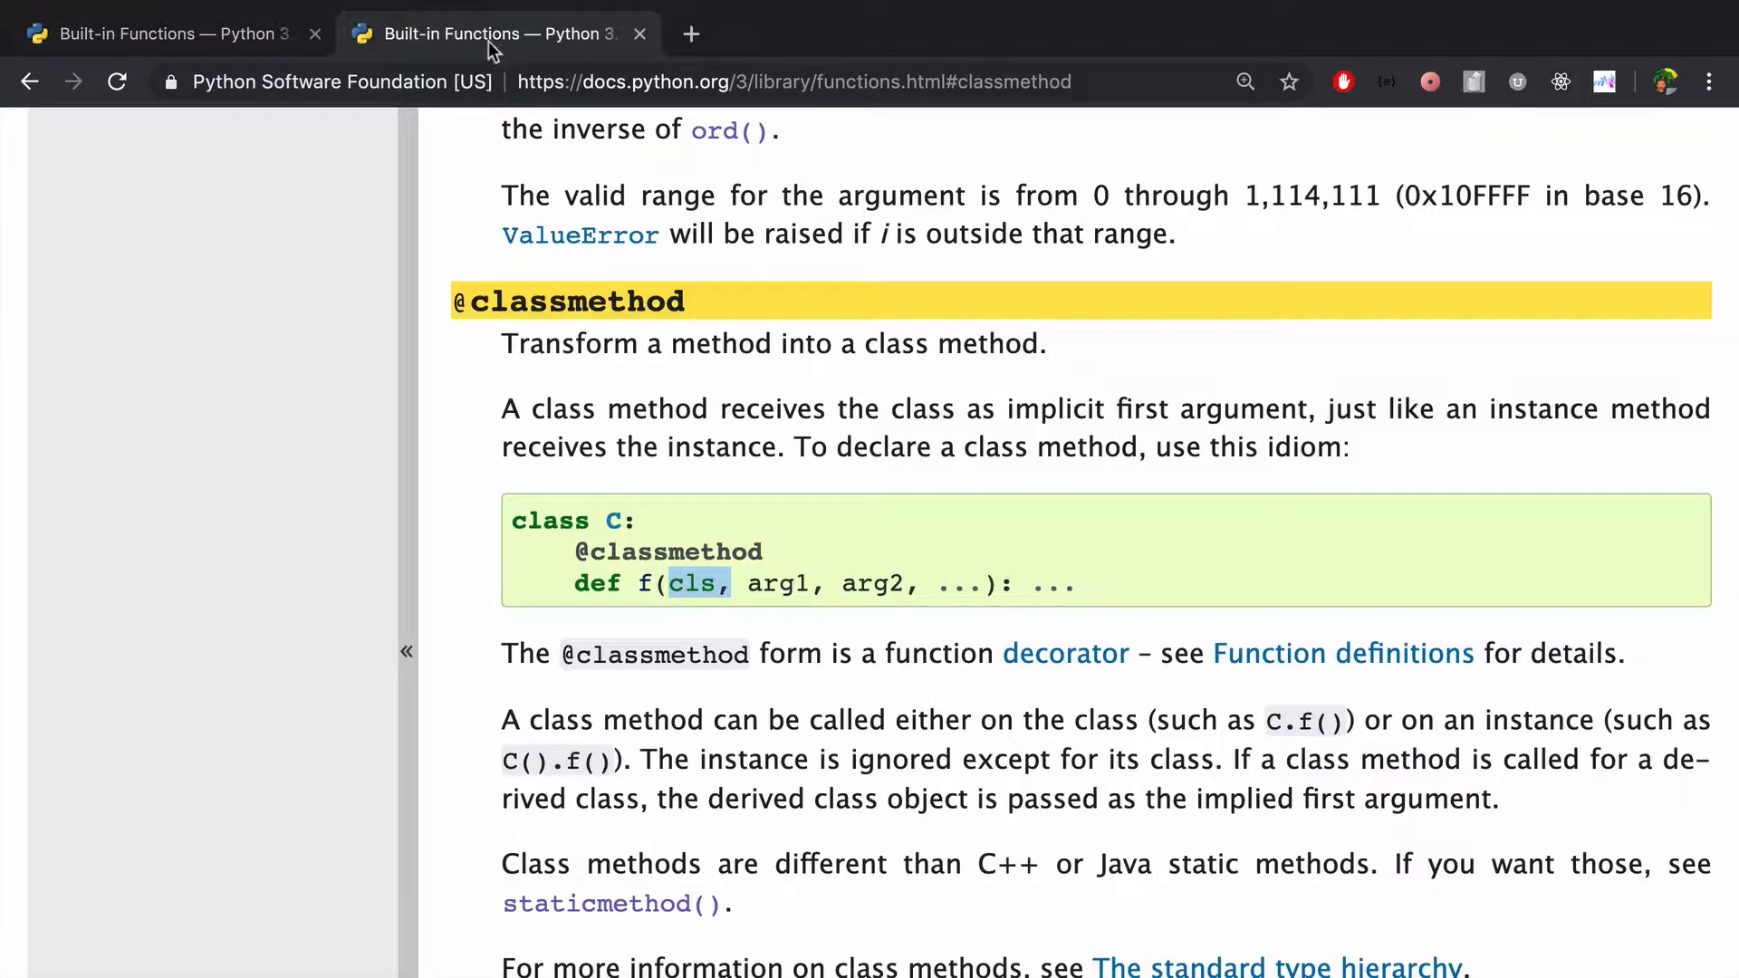
scroll(down, 3)
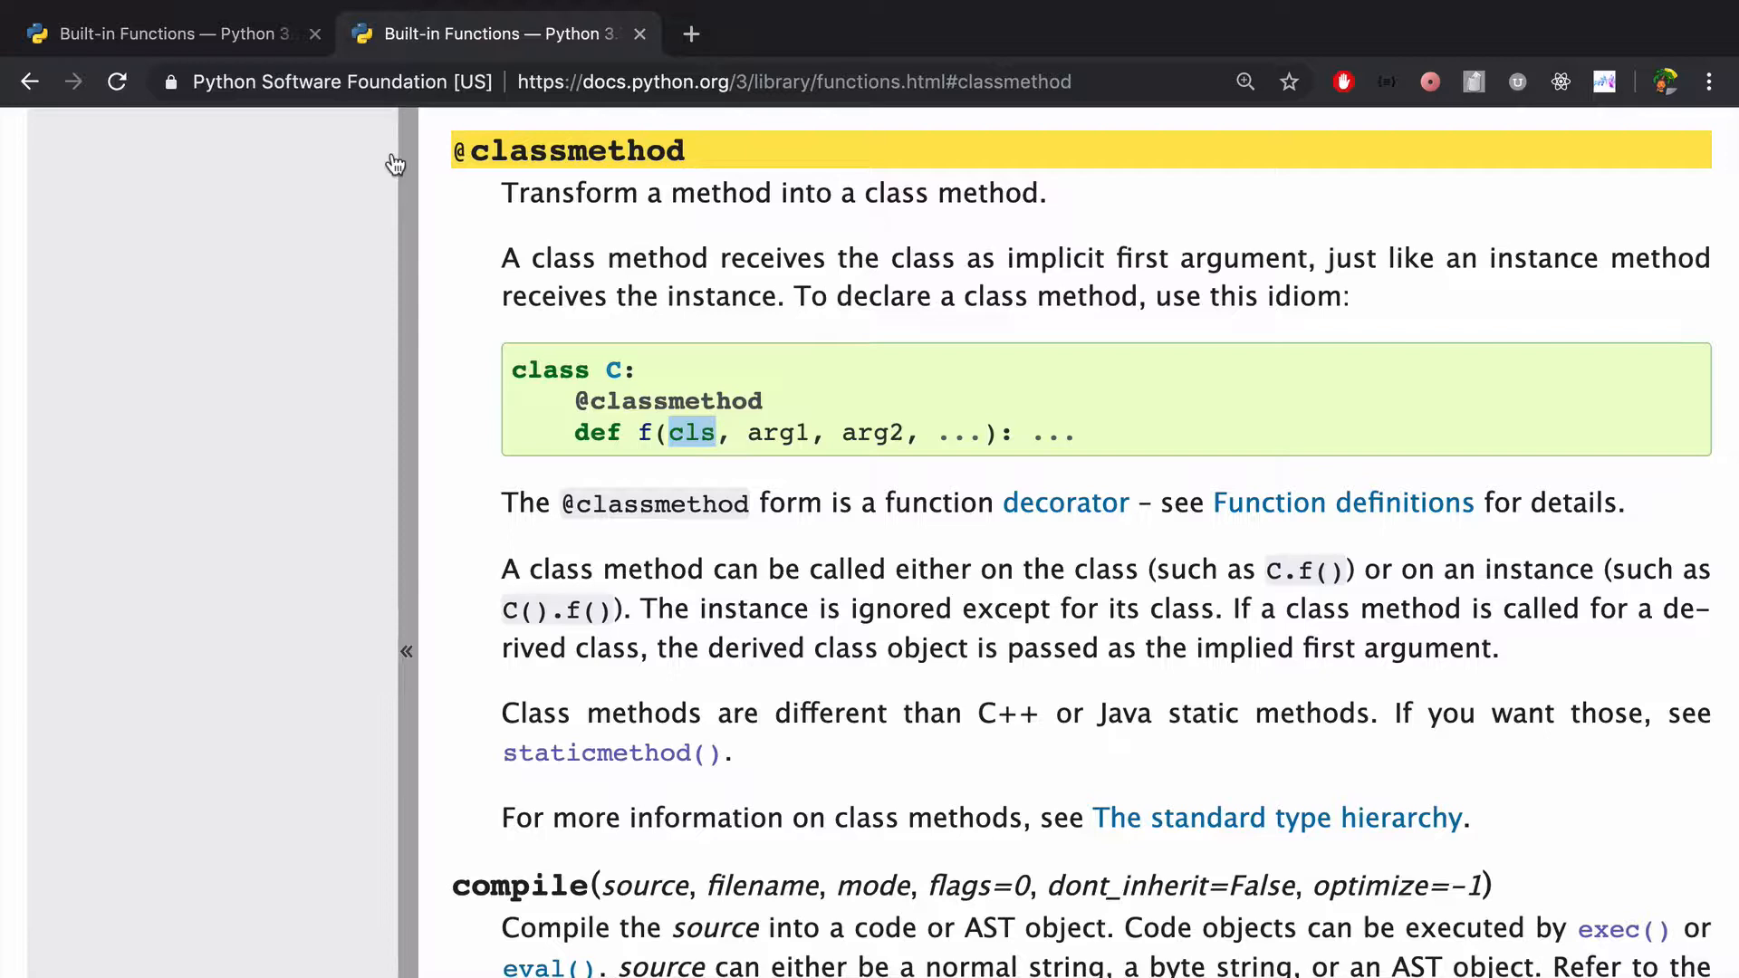
click(593, 753)
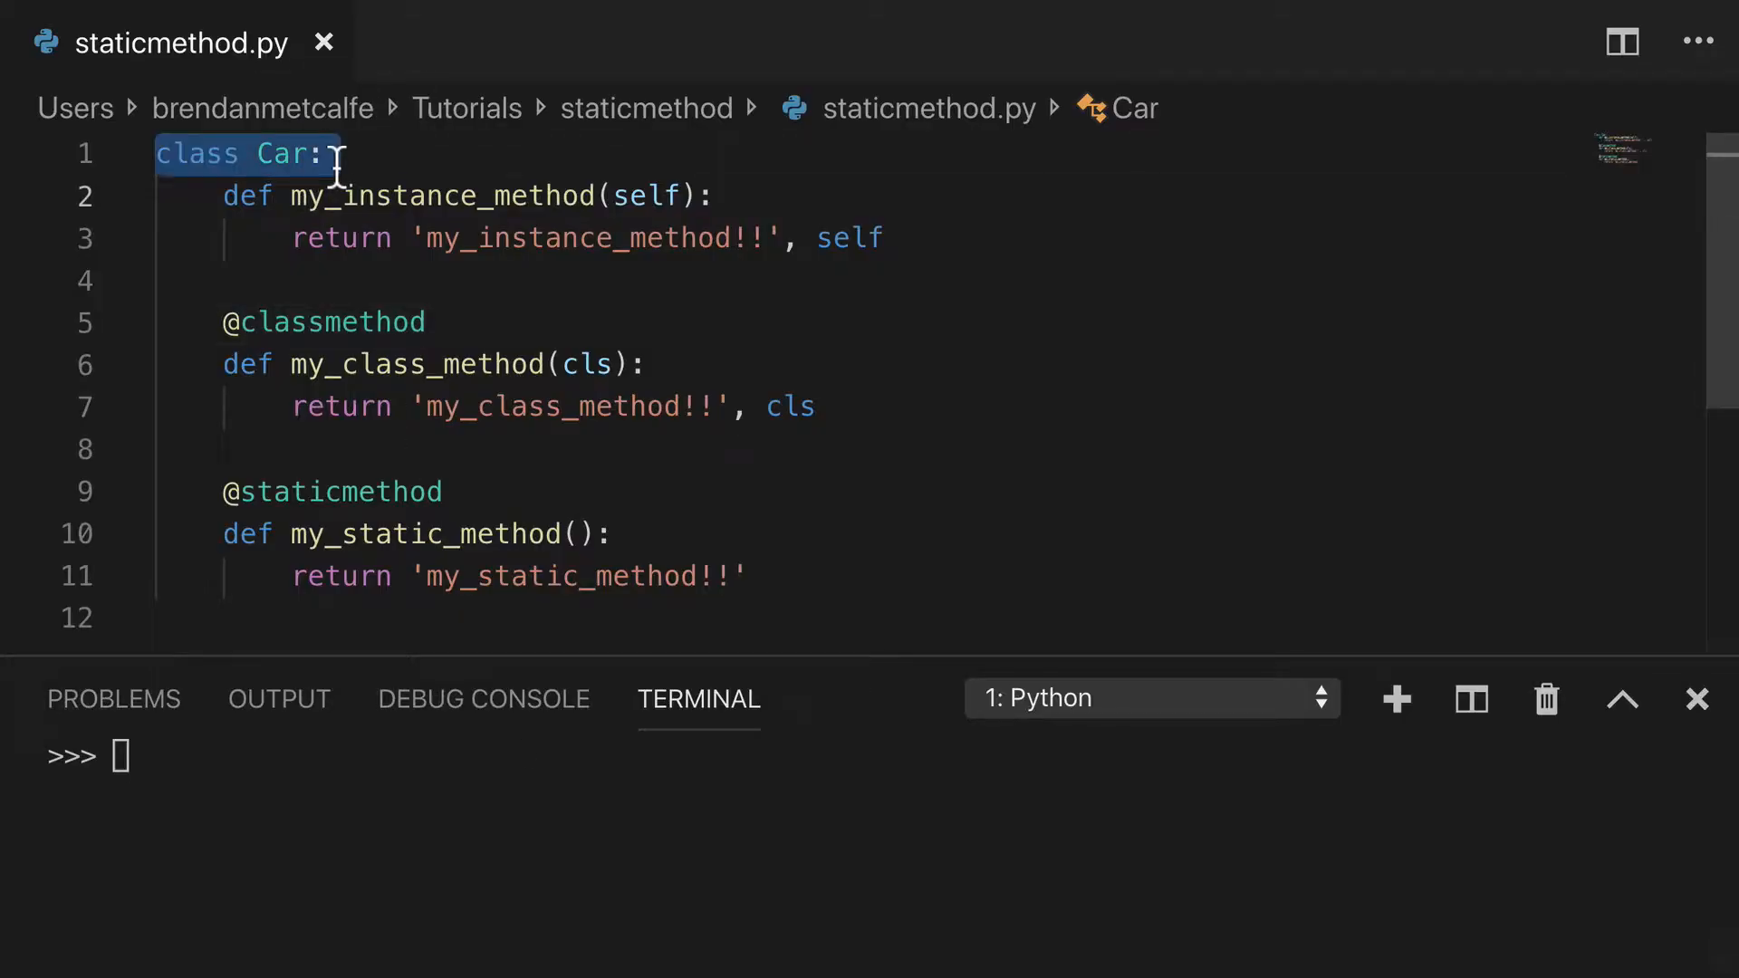
mouse_move(308, 281)
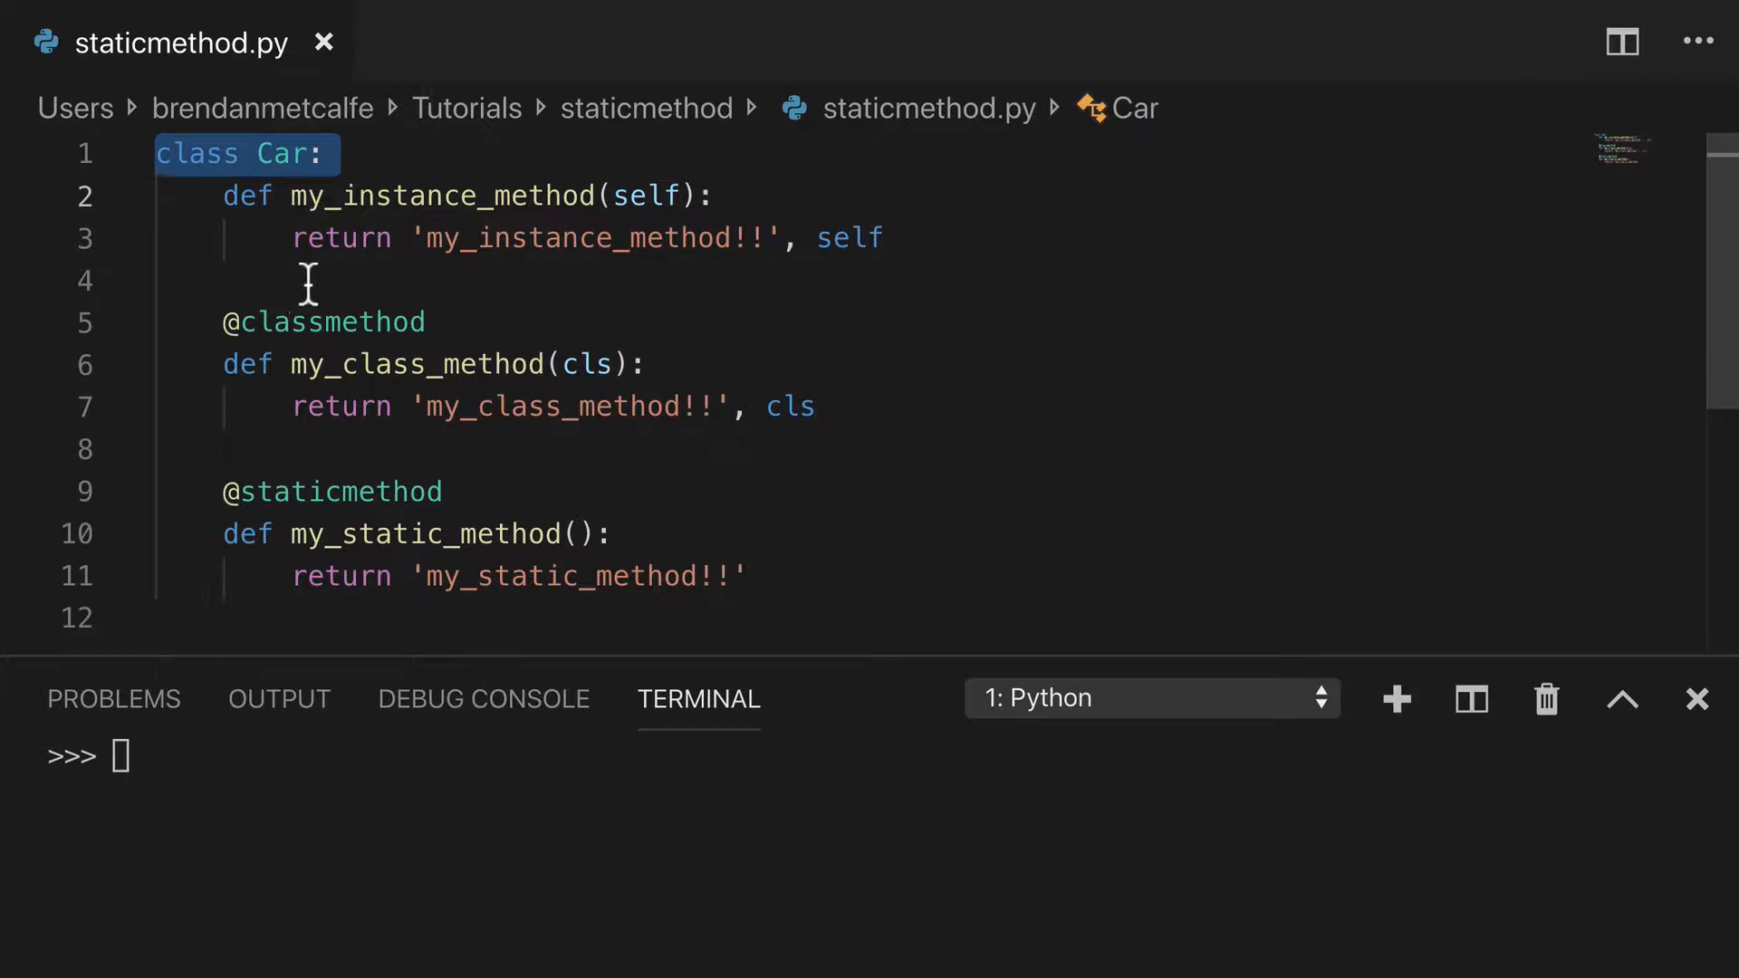
click(309, 283)
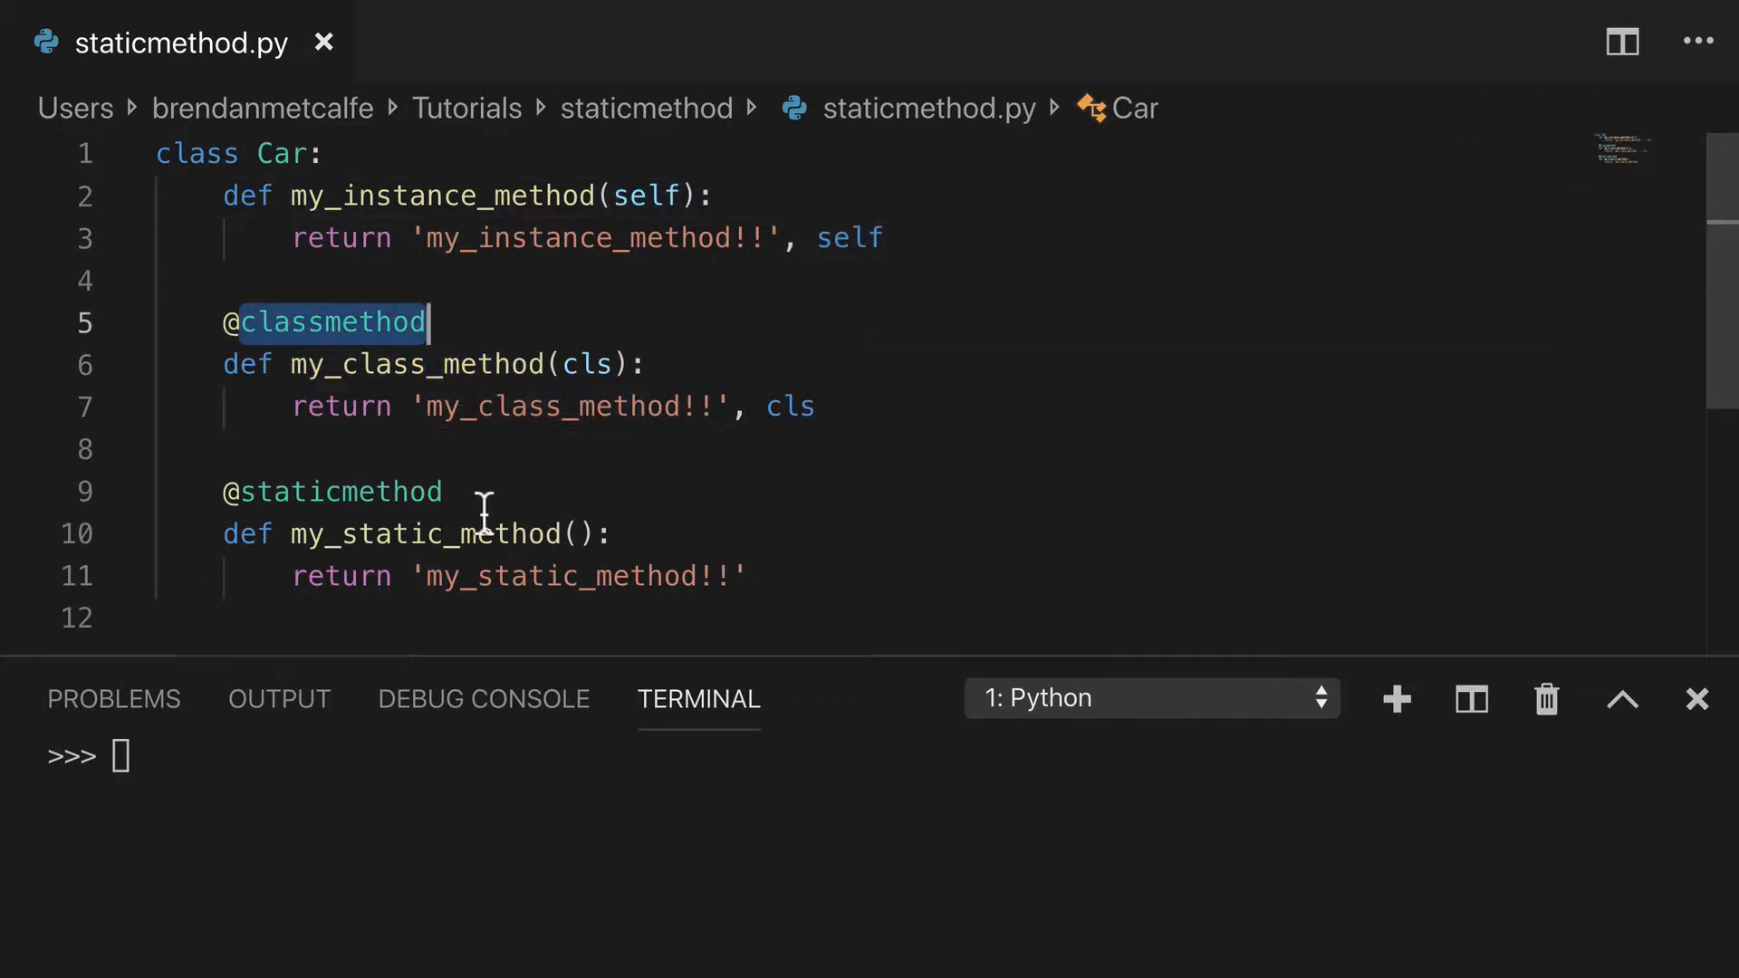
double_click(333, 490)
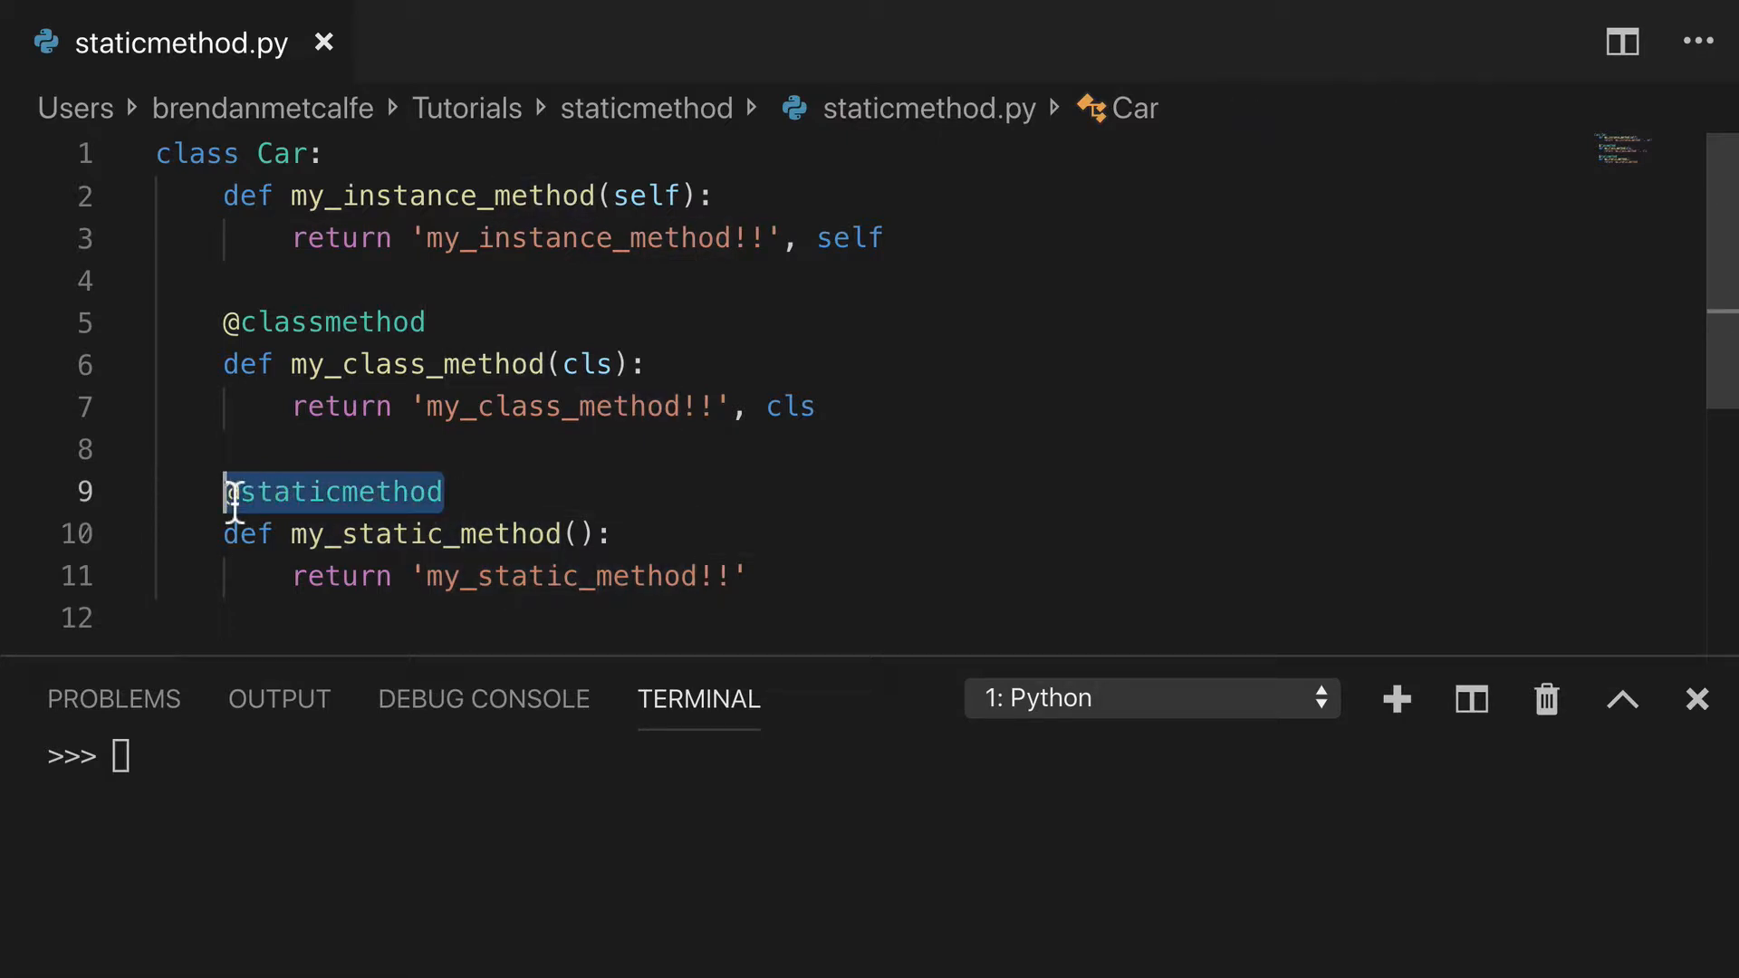
mouse_move(570, 513)
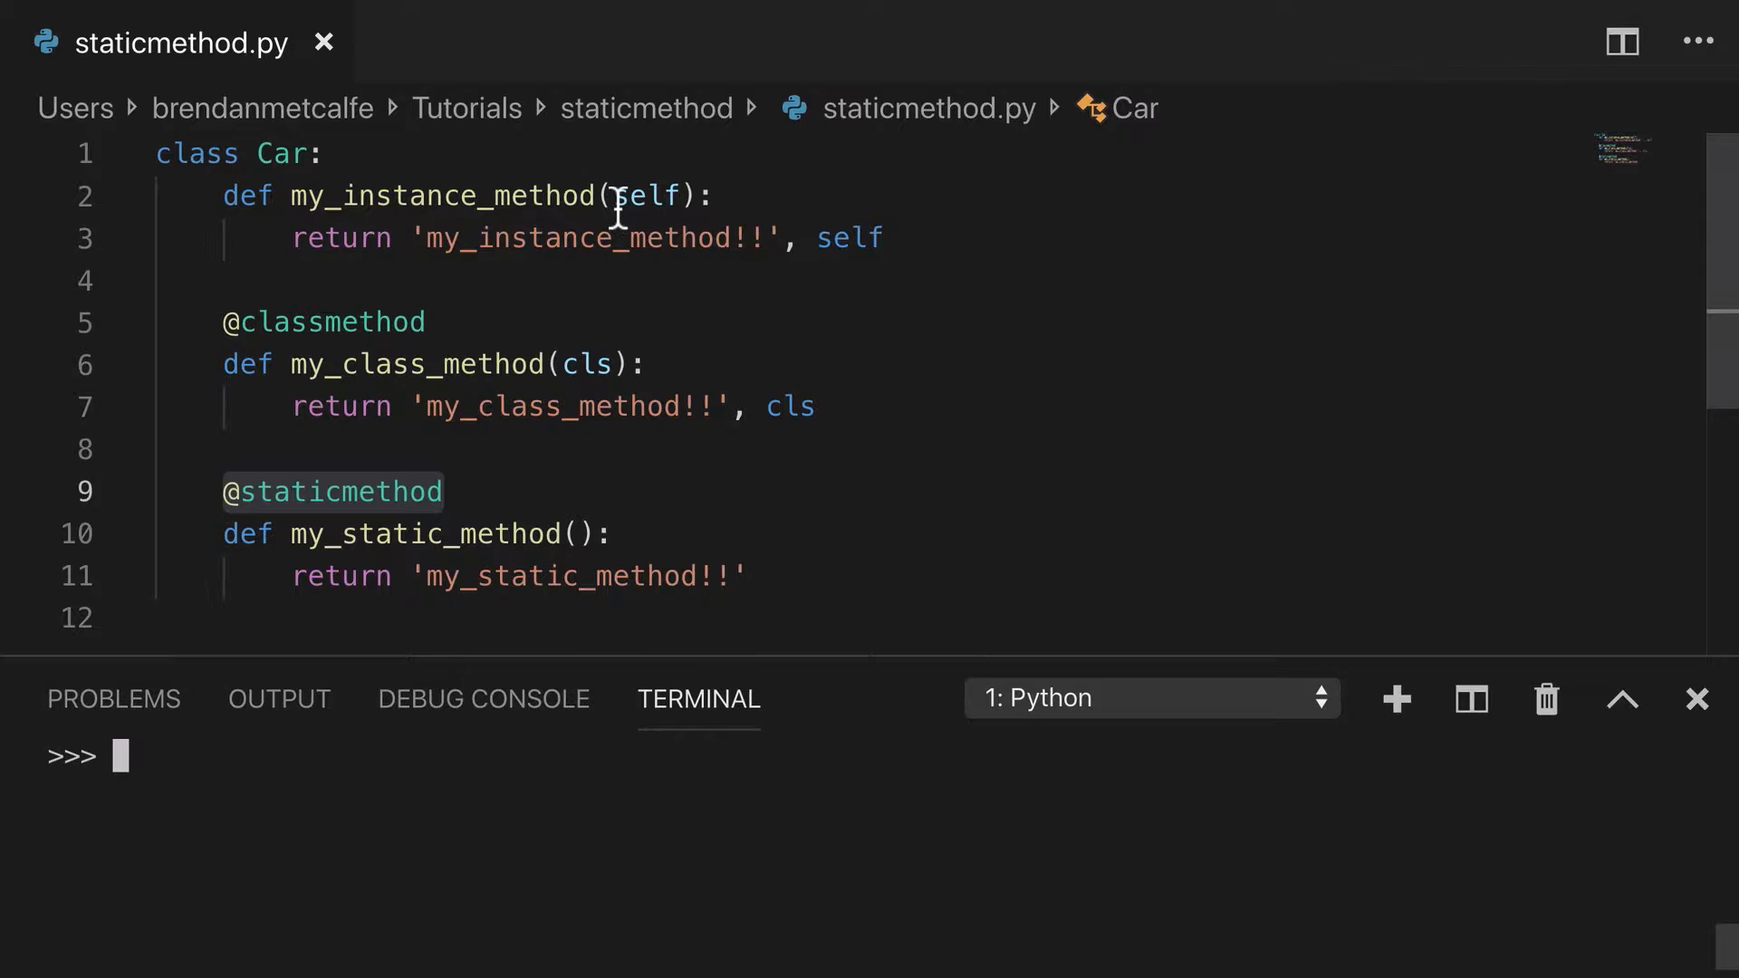
double_click(652, 196)
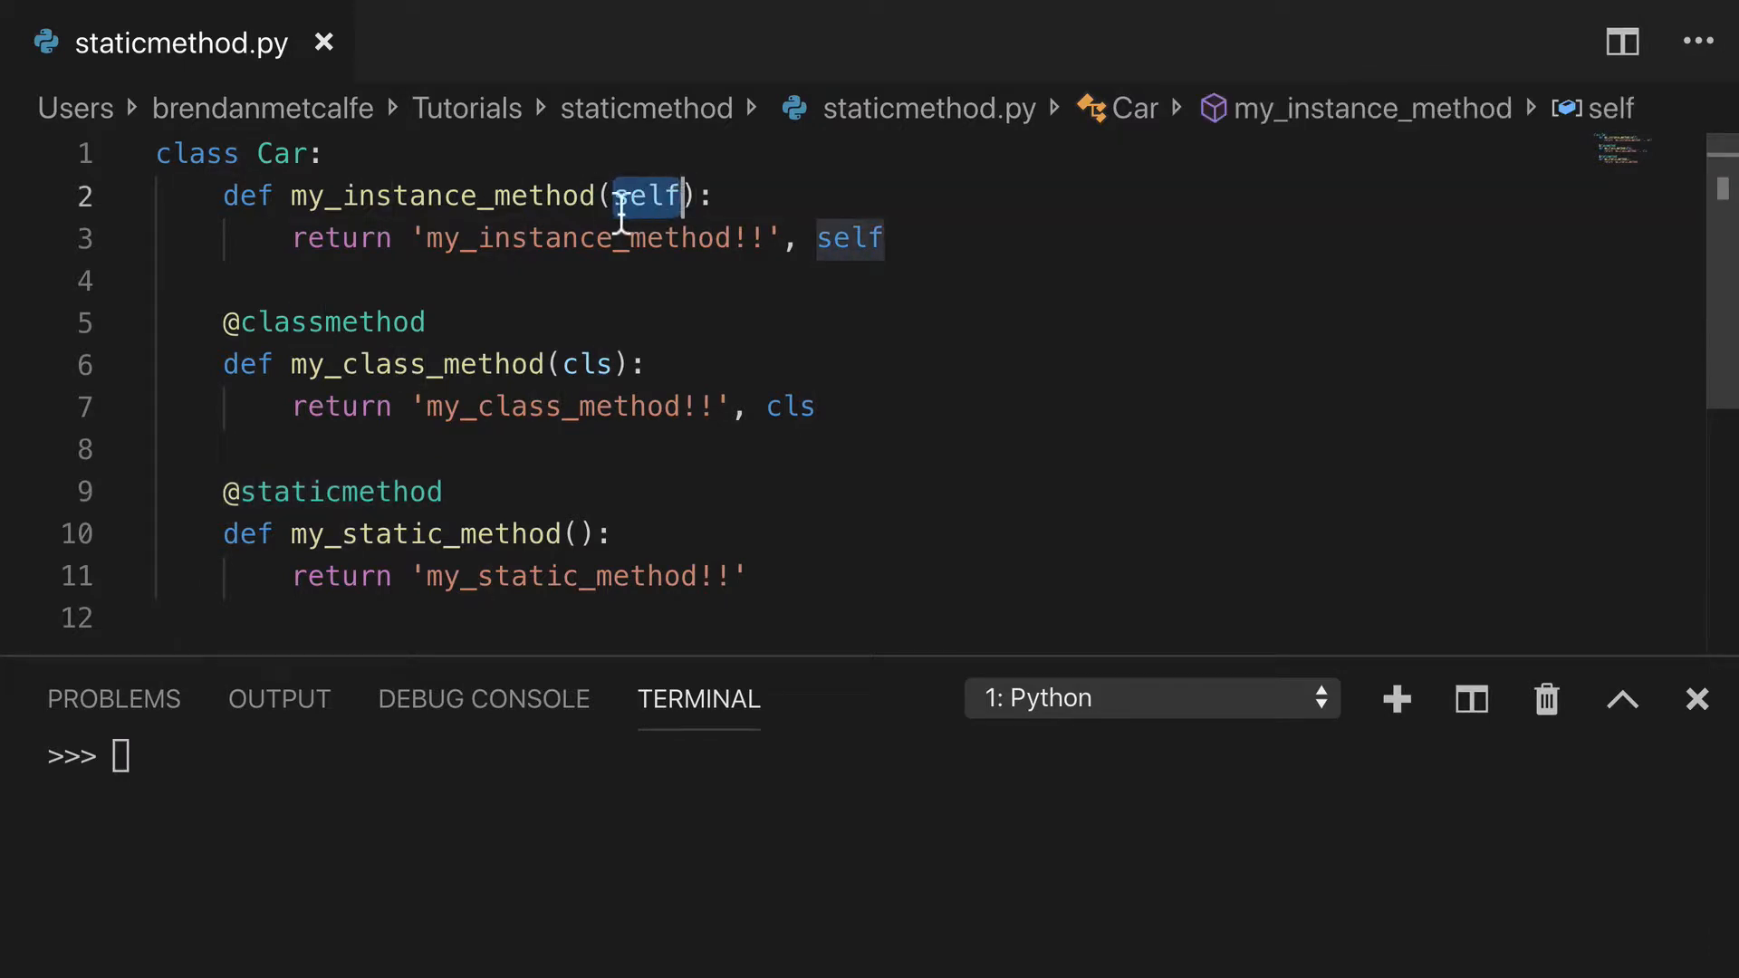
mouse_move(785, 237)
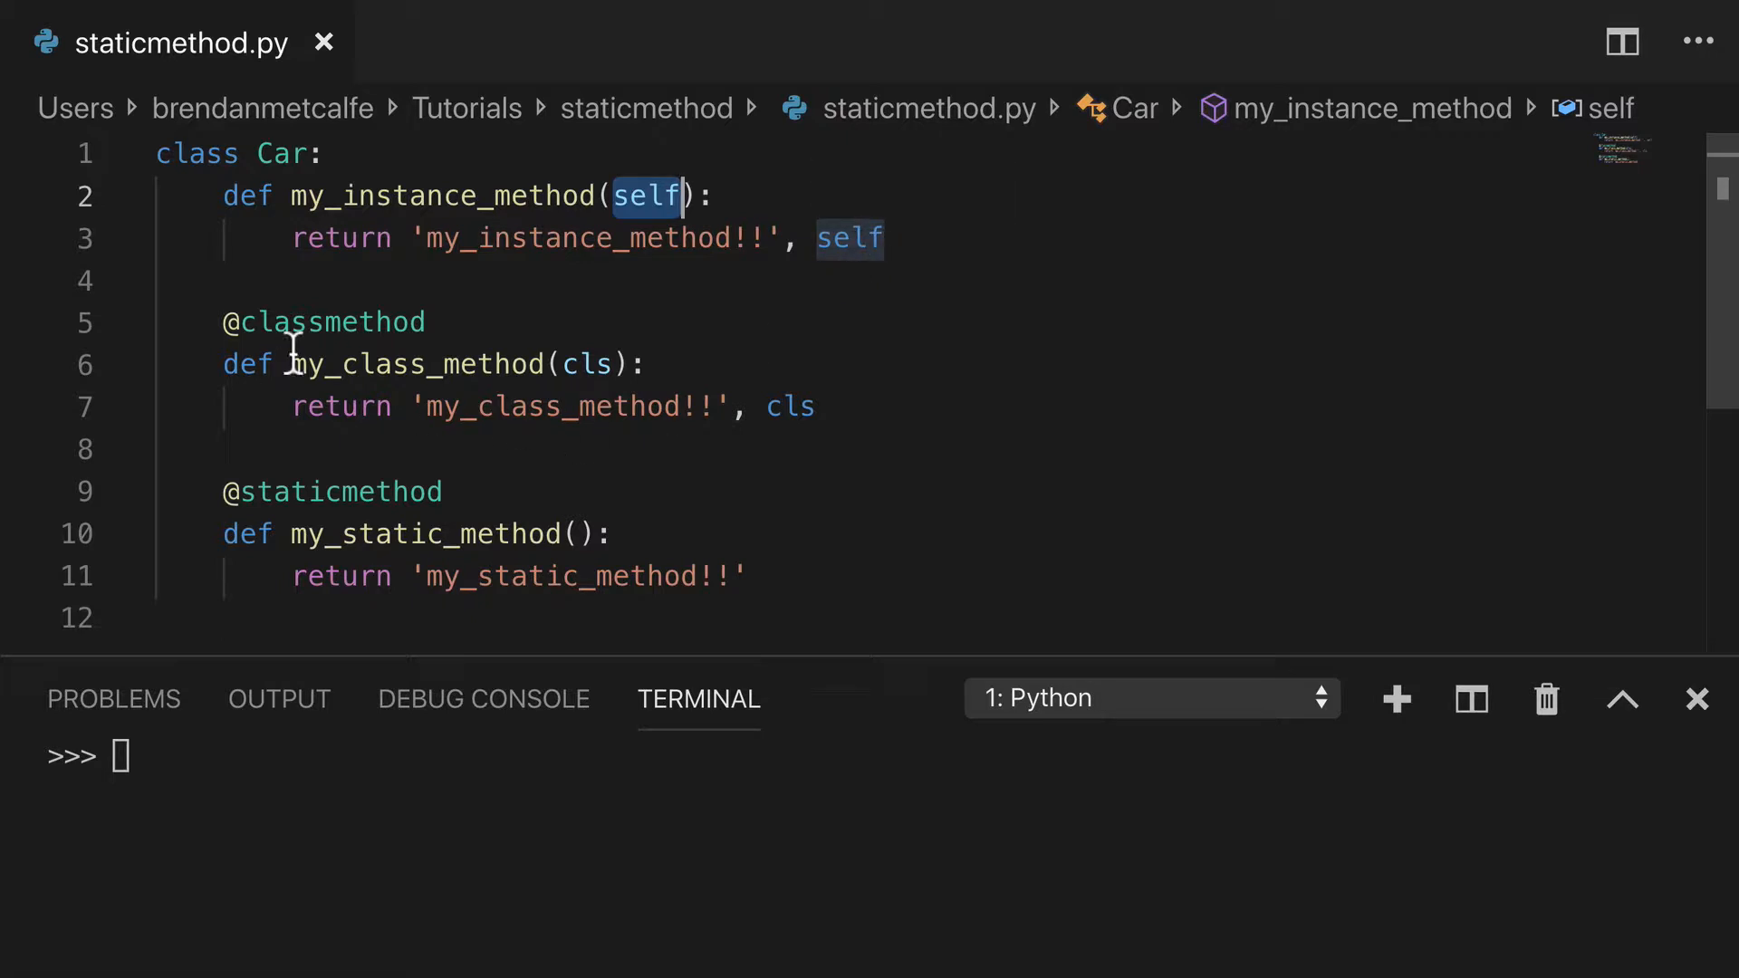
double_click(594, 364)
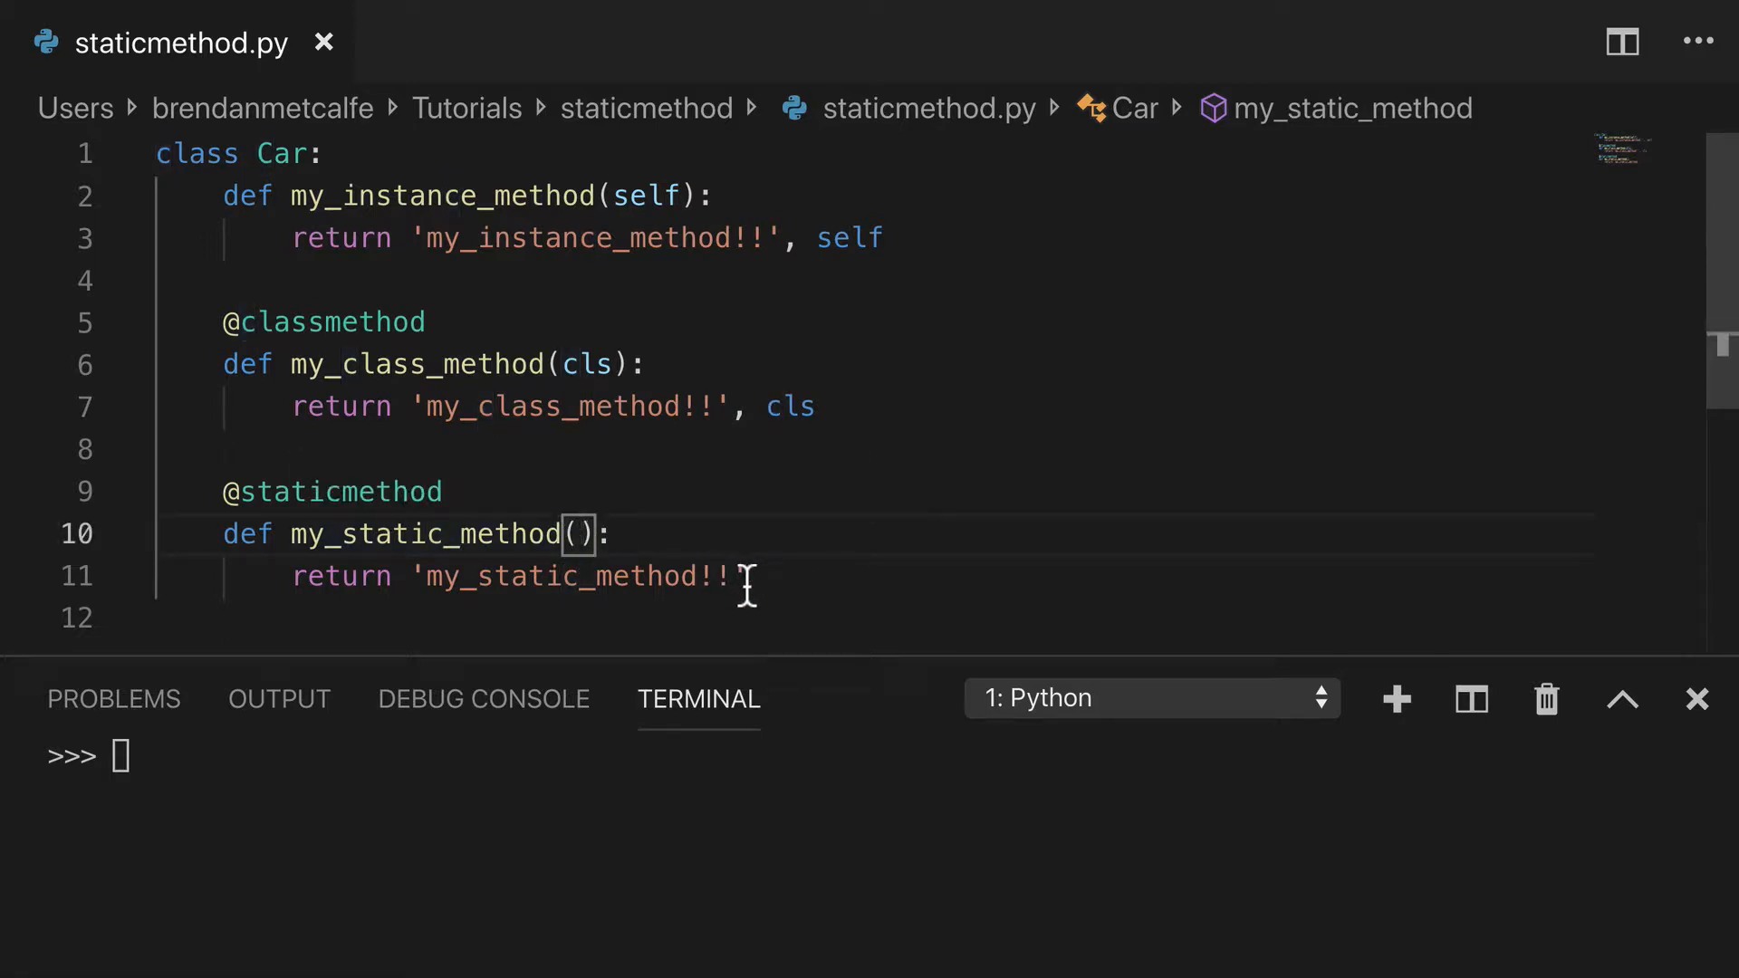
Step: Import the staticmethod module in the Python REPL
text(i)
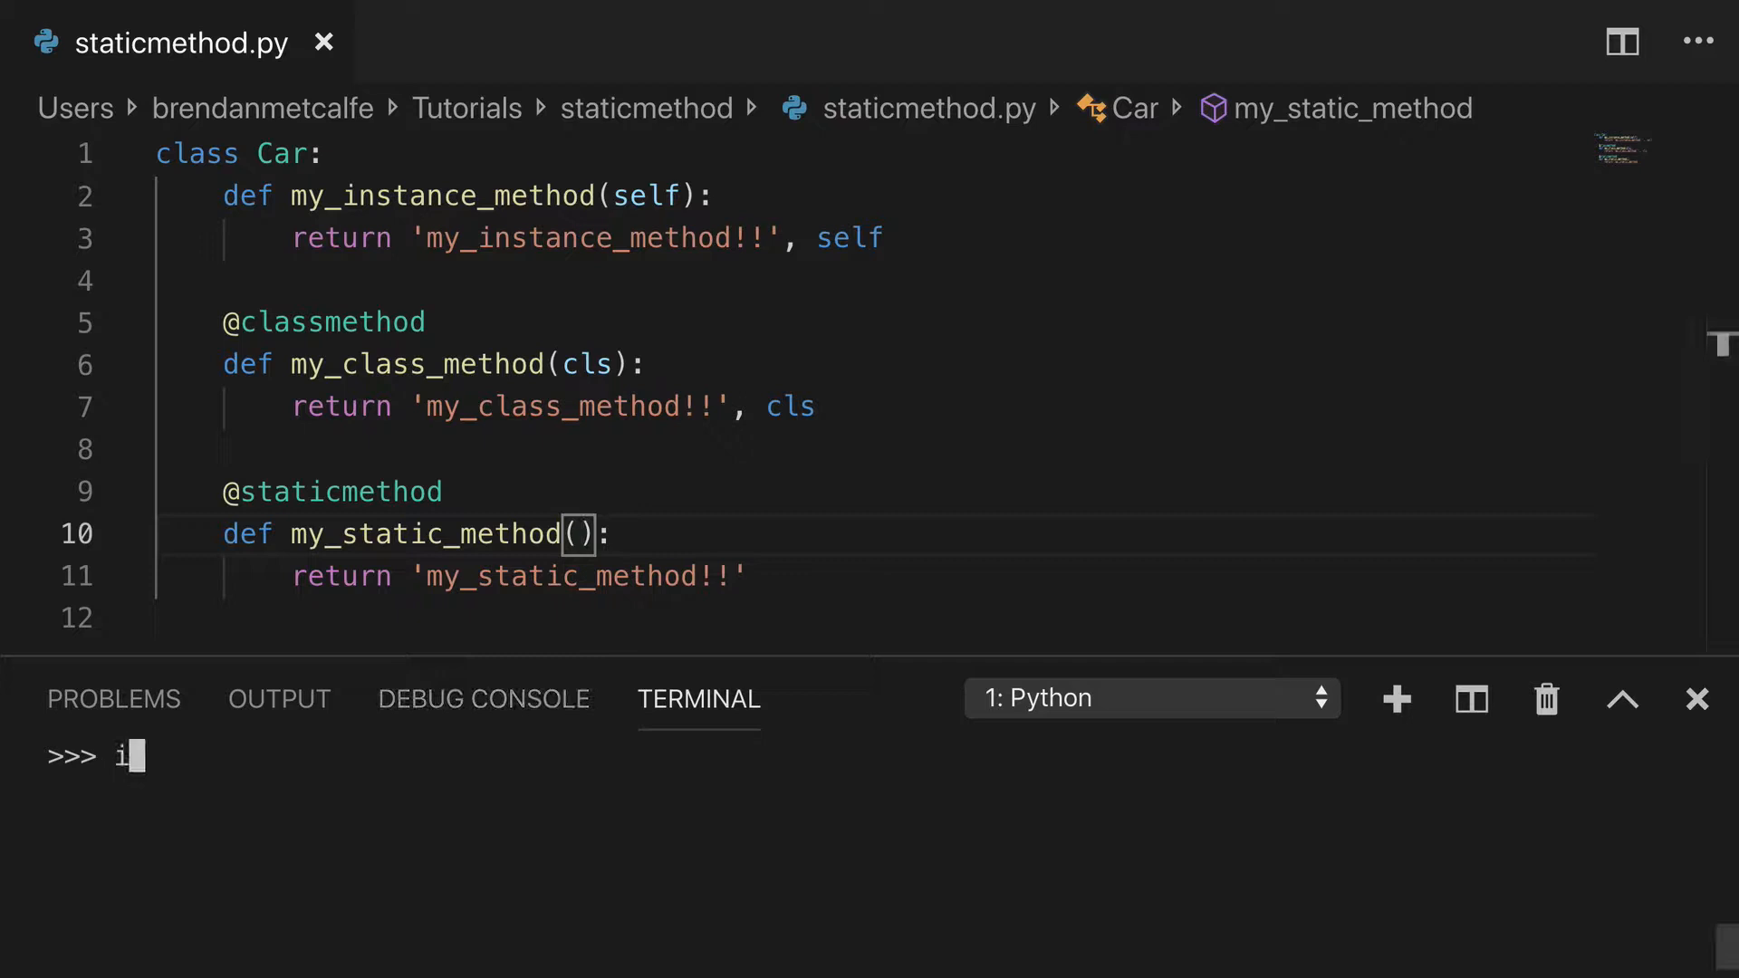
text(mport staticm)
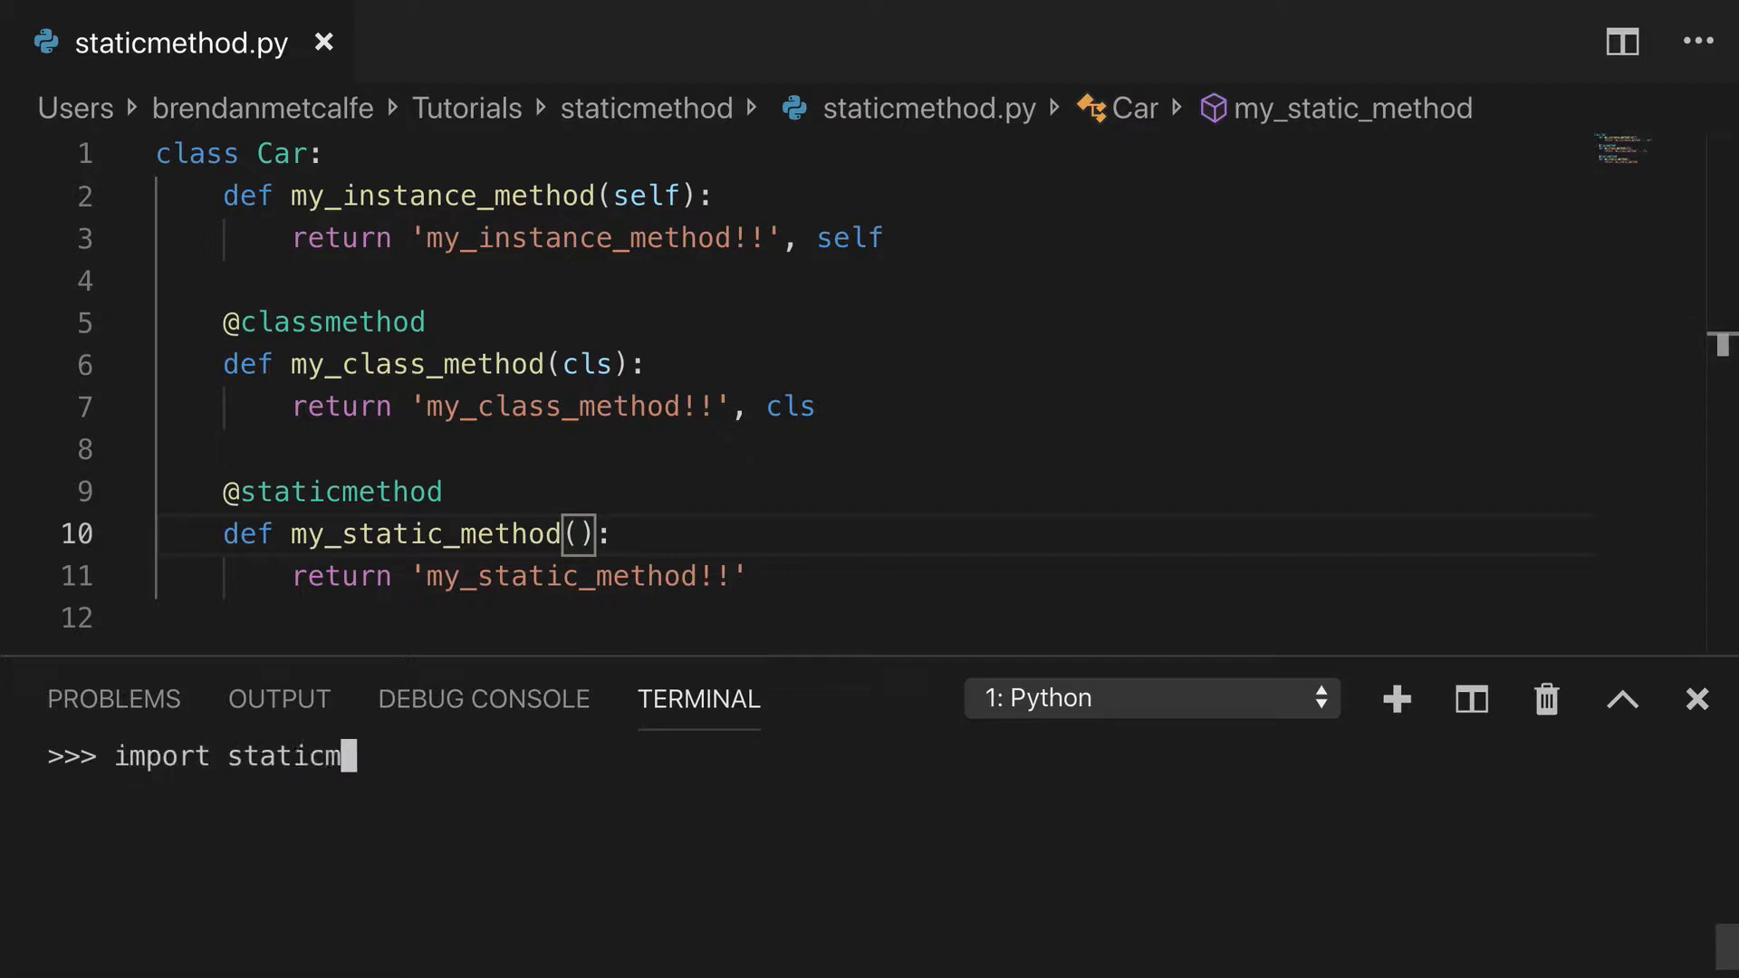
text(ethod)
text(c)
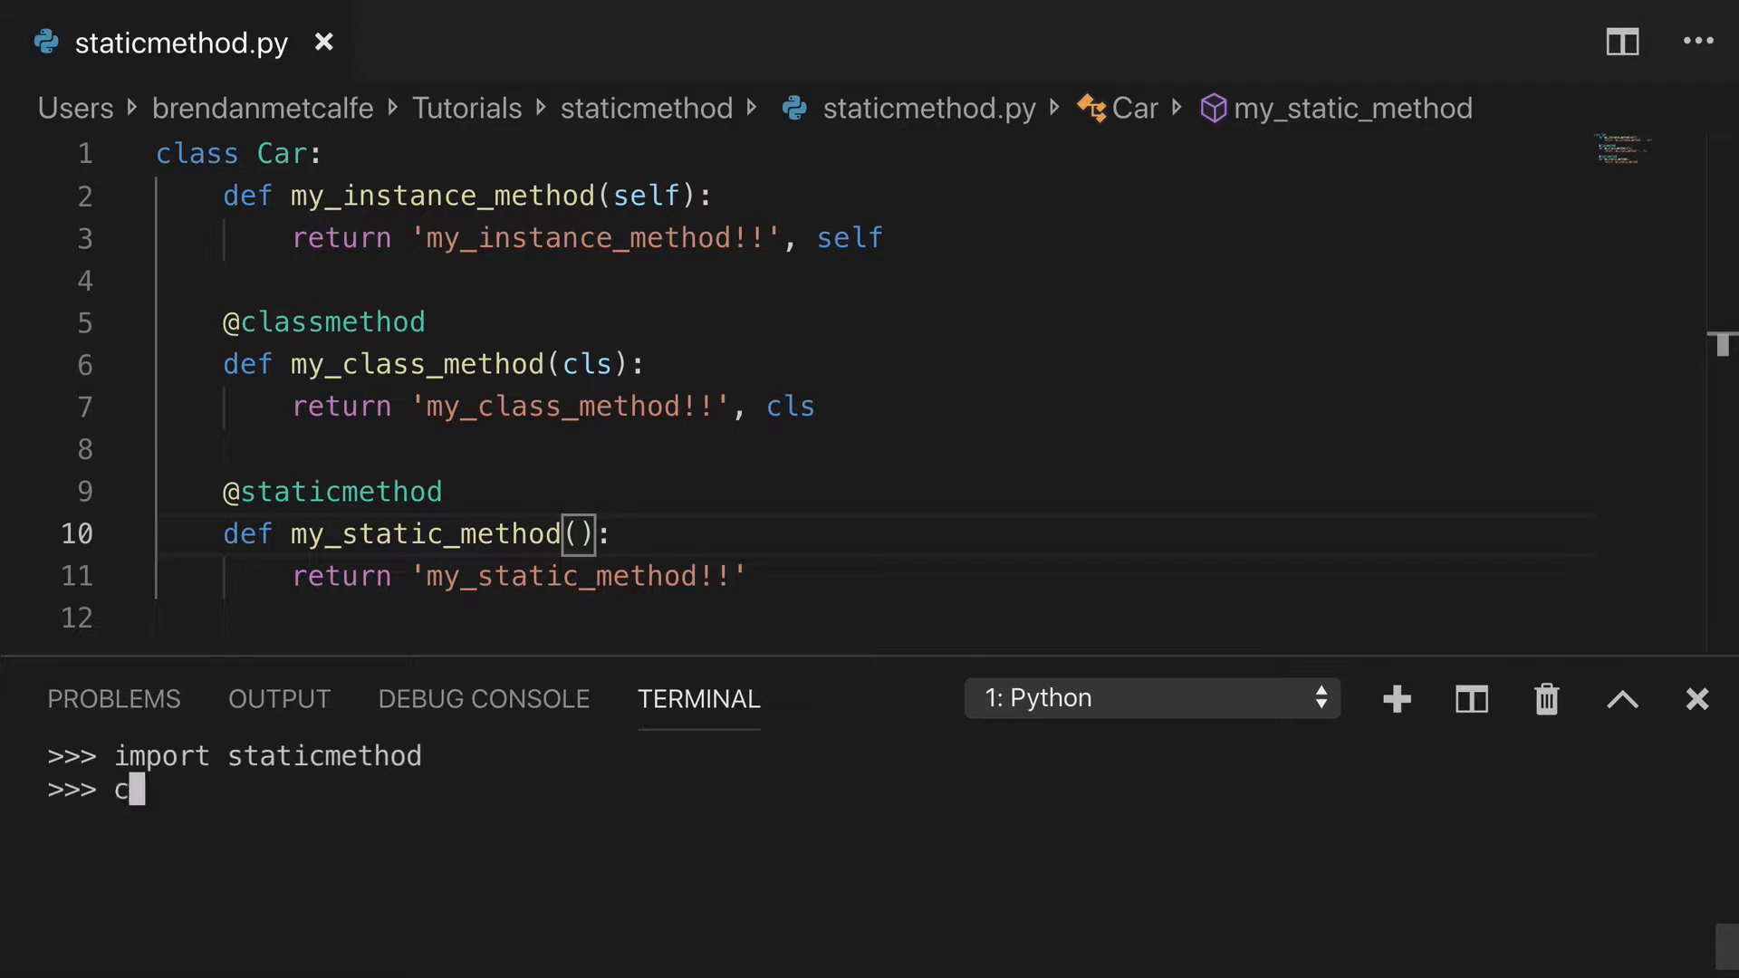
Step: Create a Car instance c = staticmethod.Car() and clear the terminal output
text(= static)
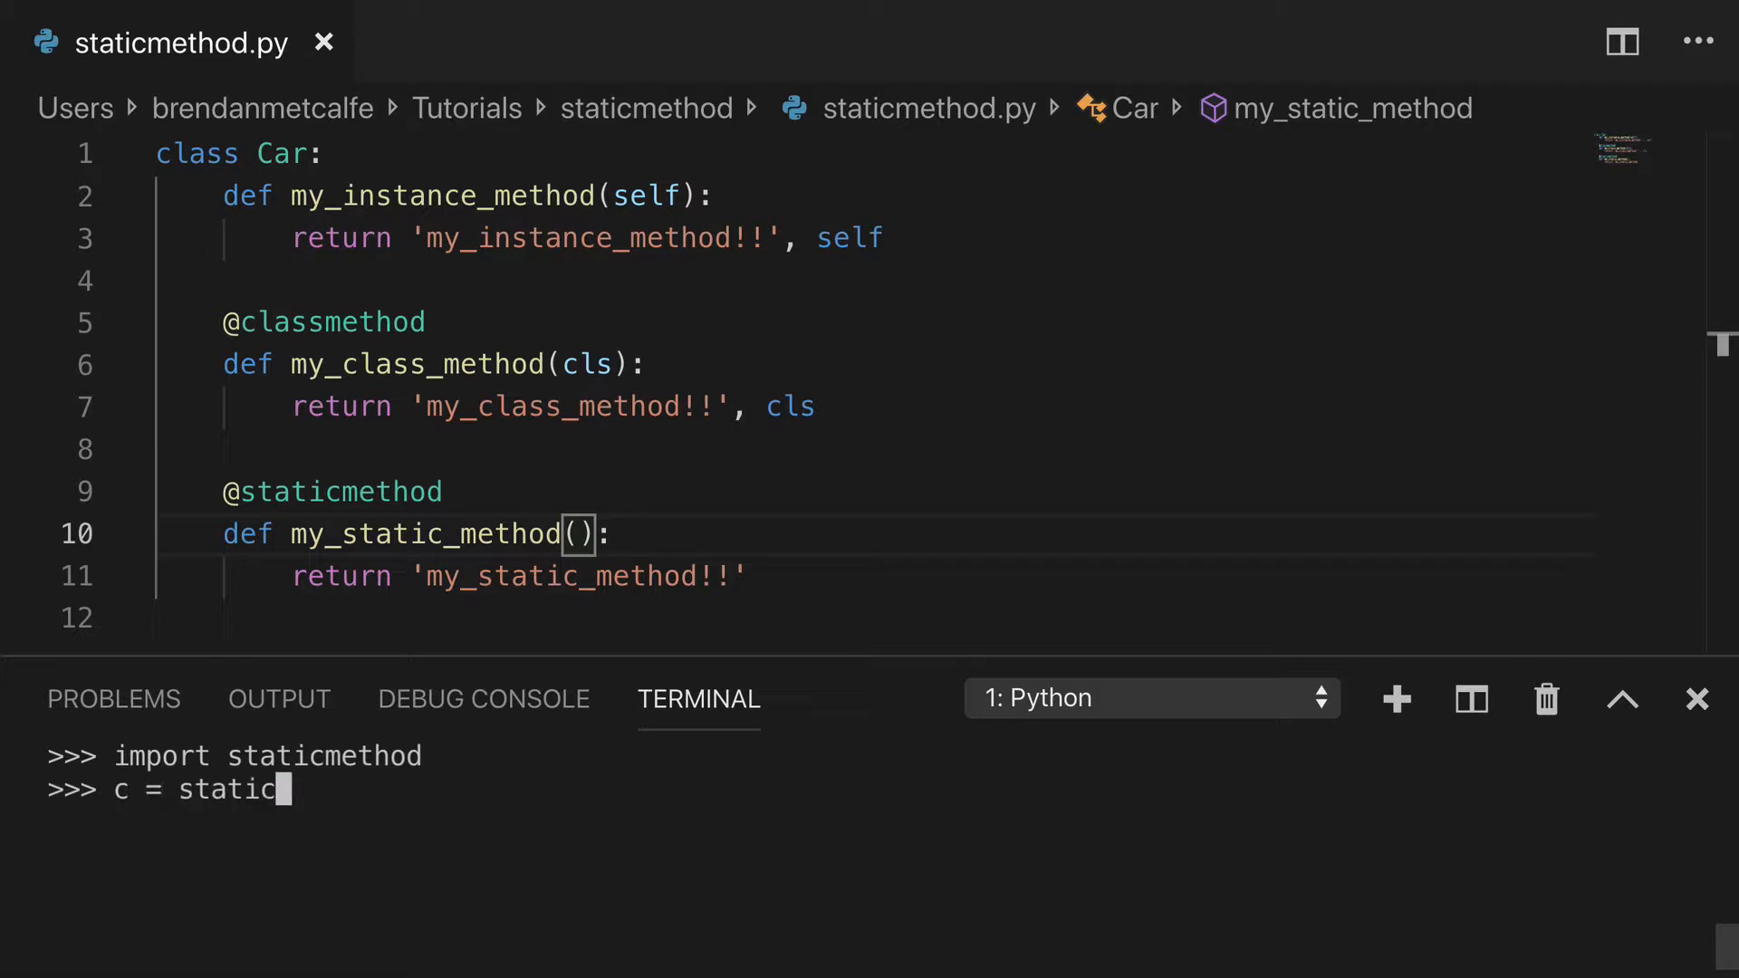
text(method)
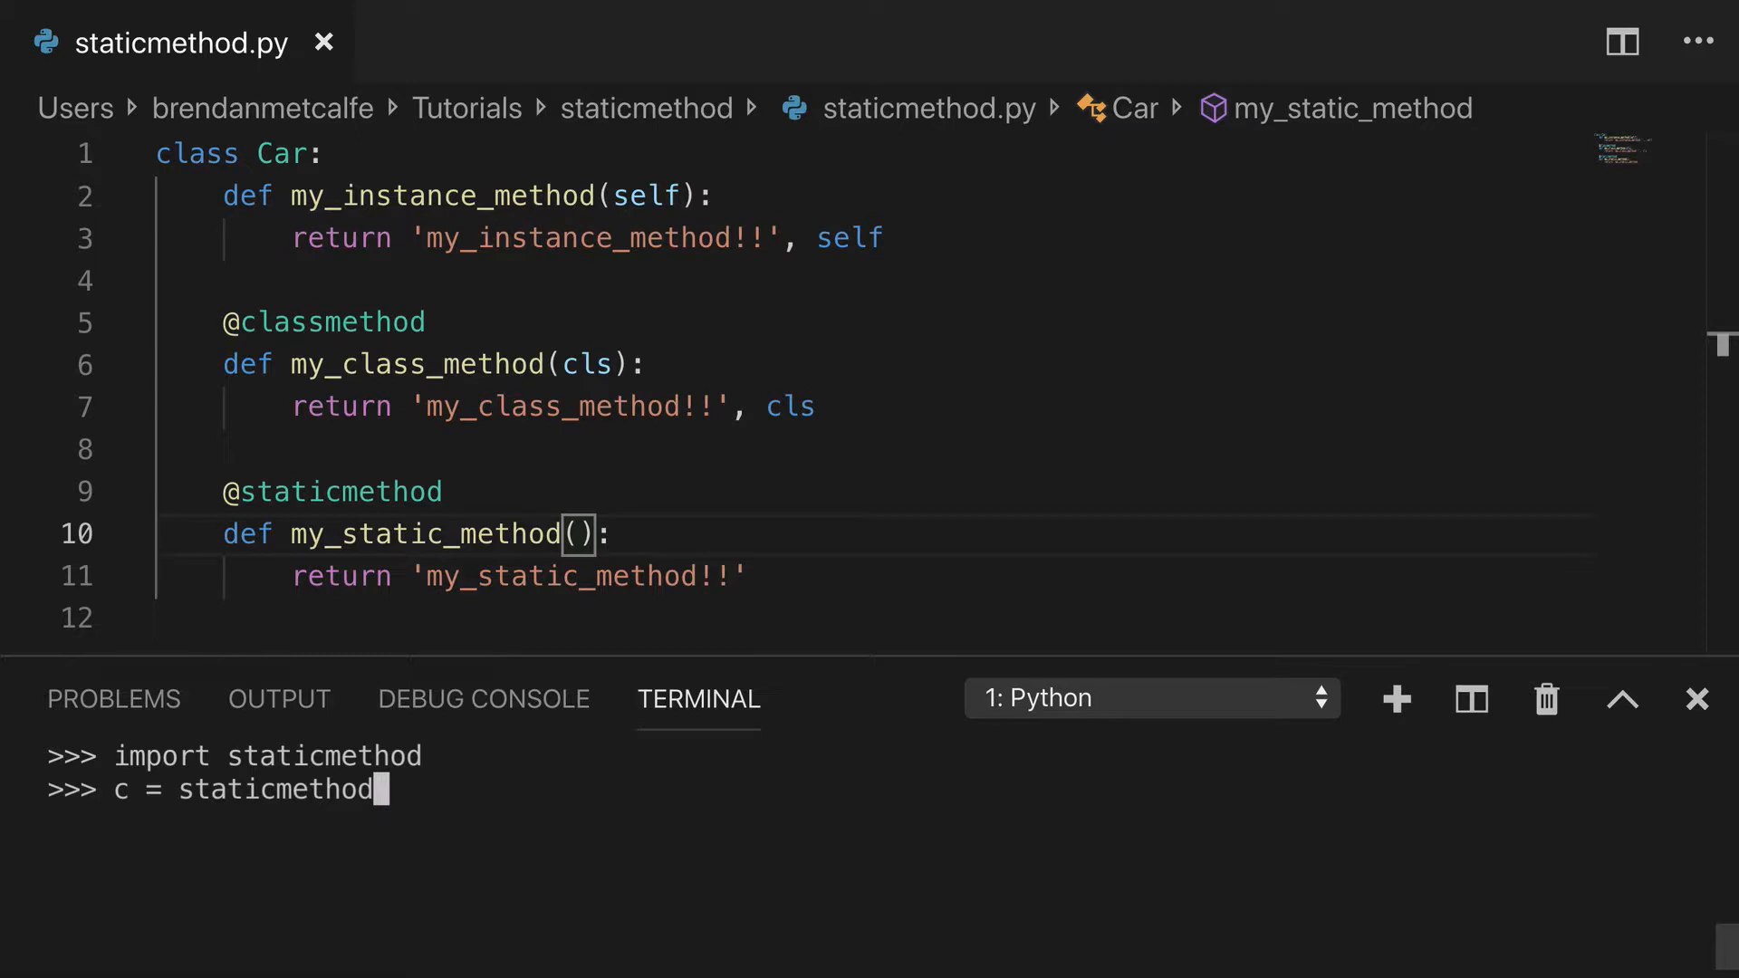
text(.CA)
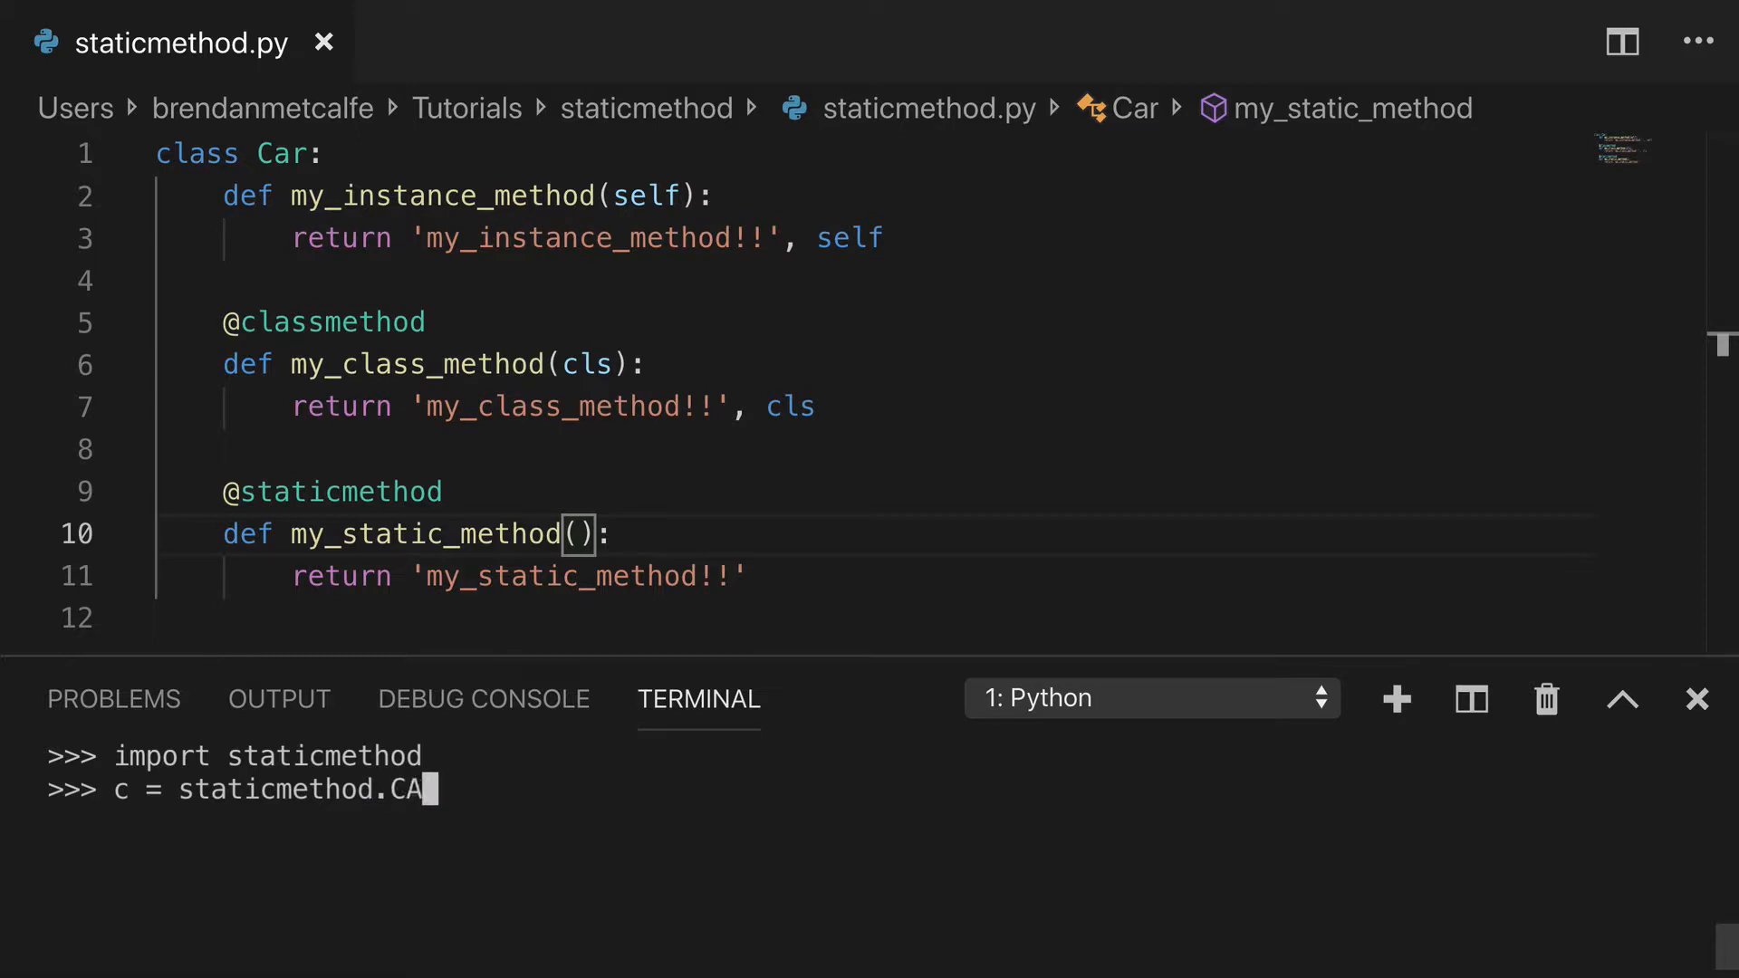
key(Backspace)
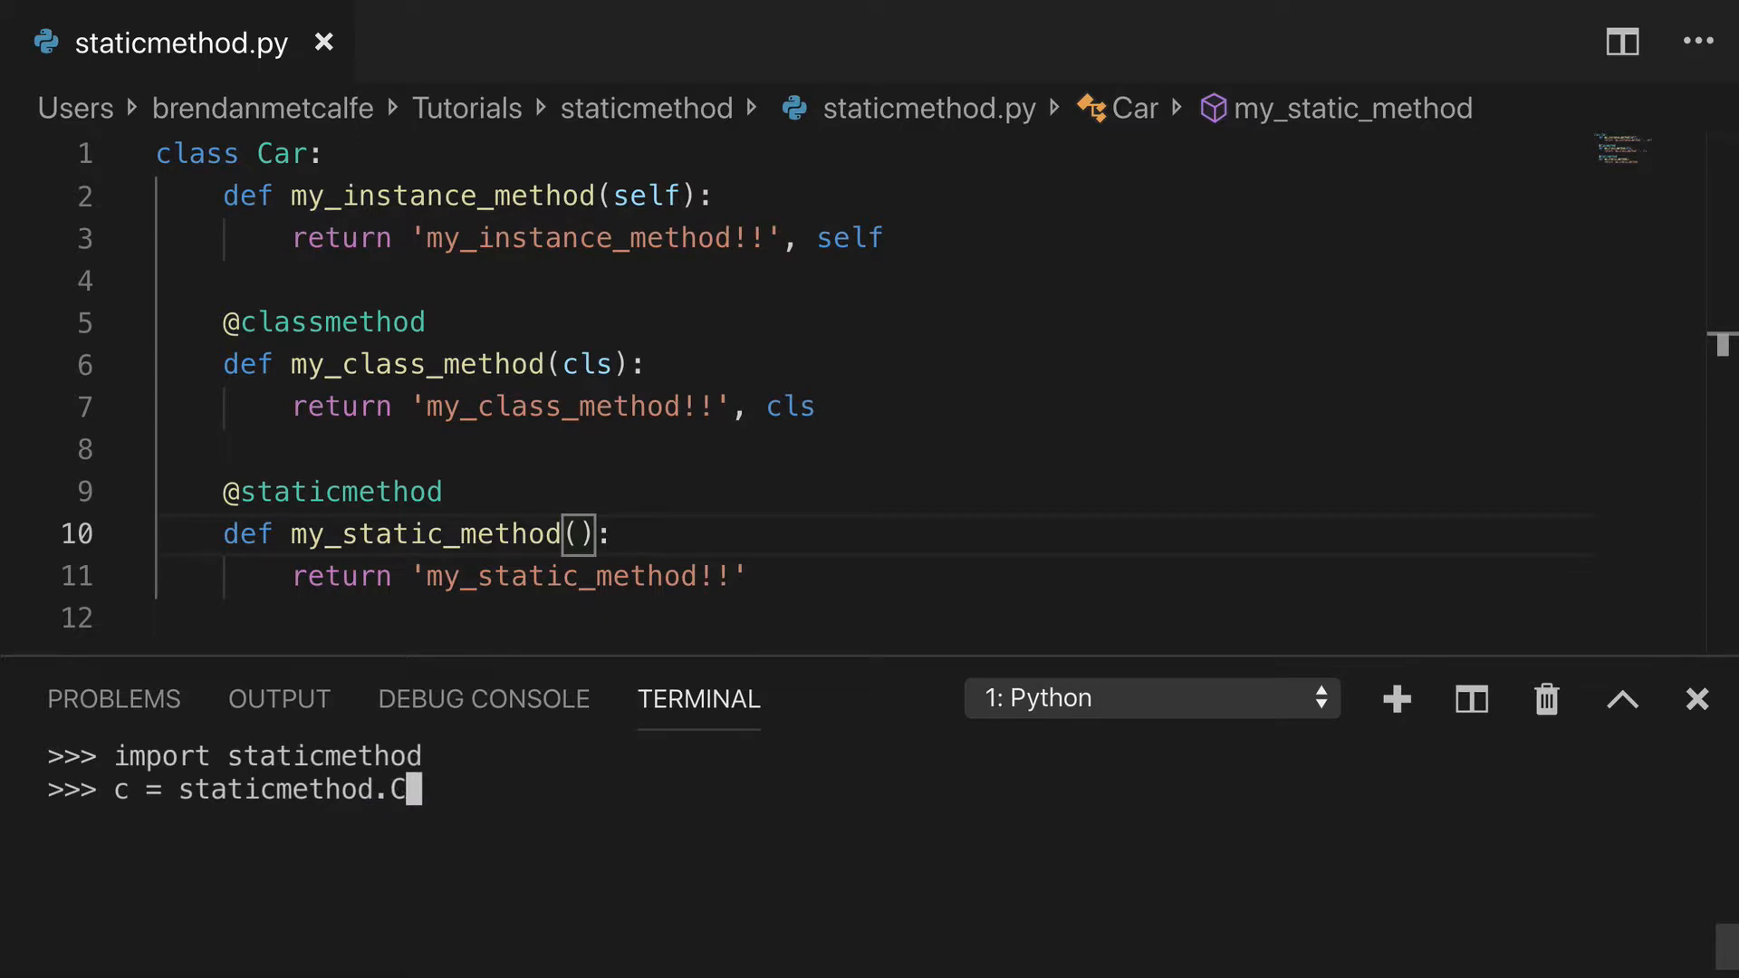
key(Return)
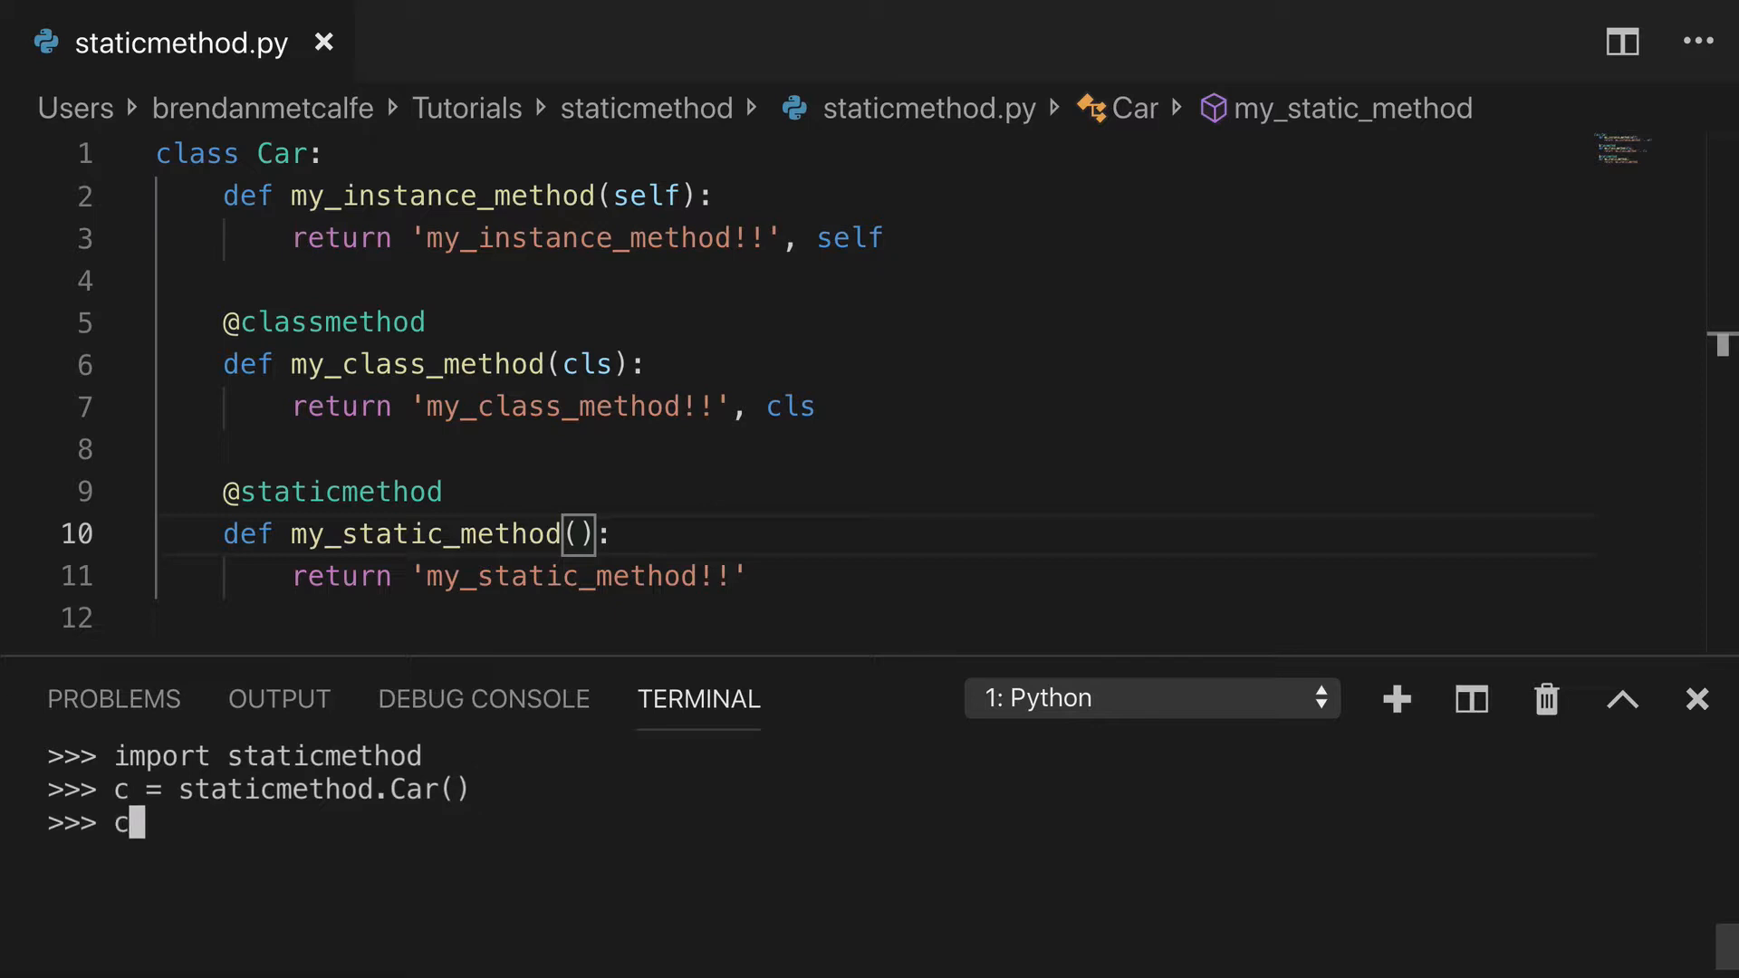
key(Return)
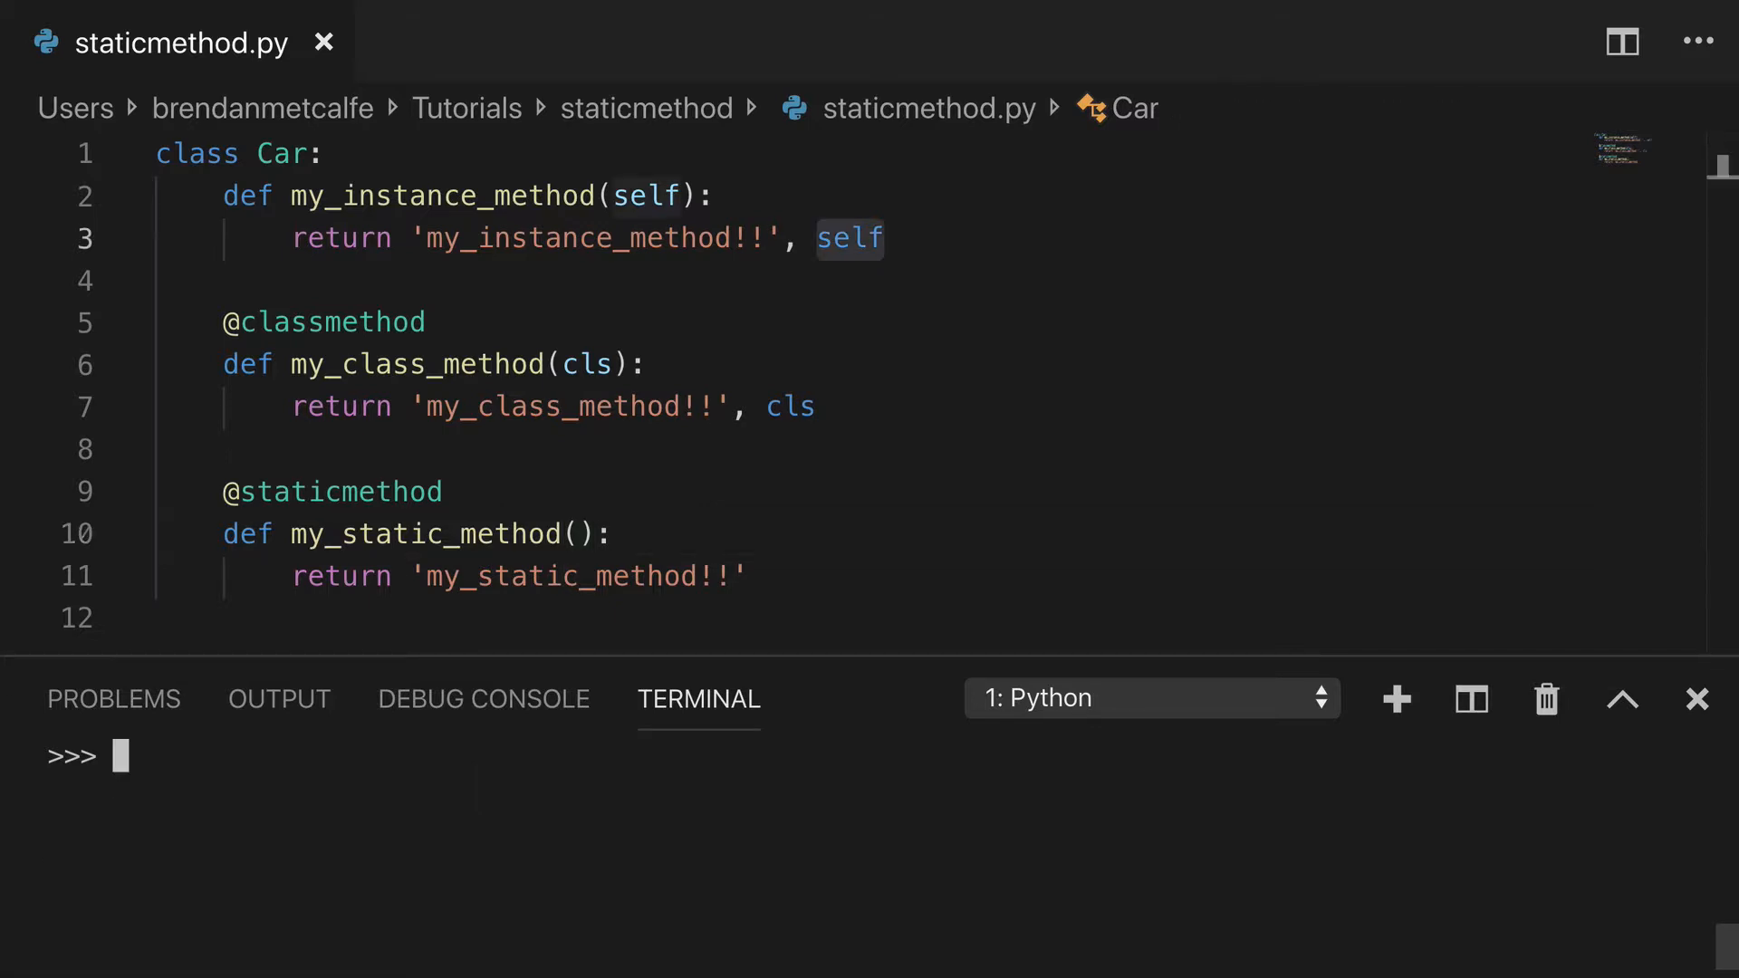
Step: Call c.my_instance_method() in the REPL, showing its string with the Car object
text(c.my_instance_method())
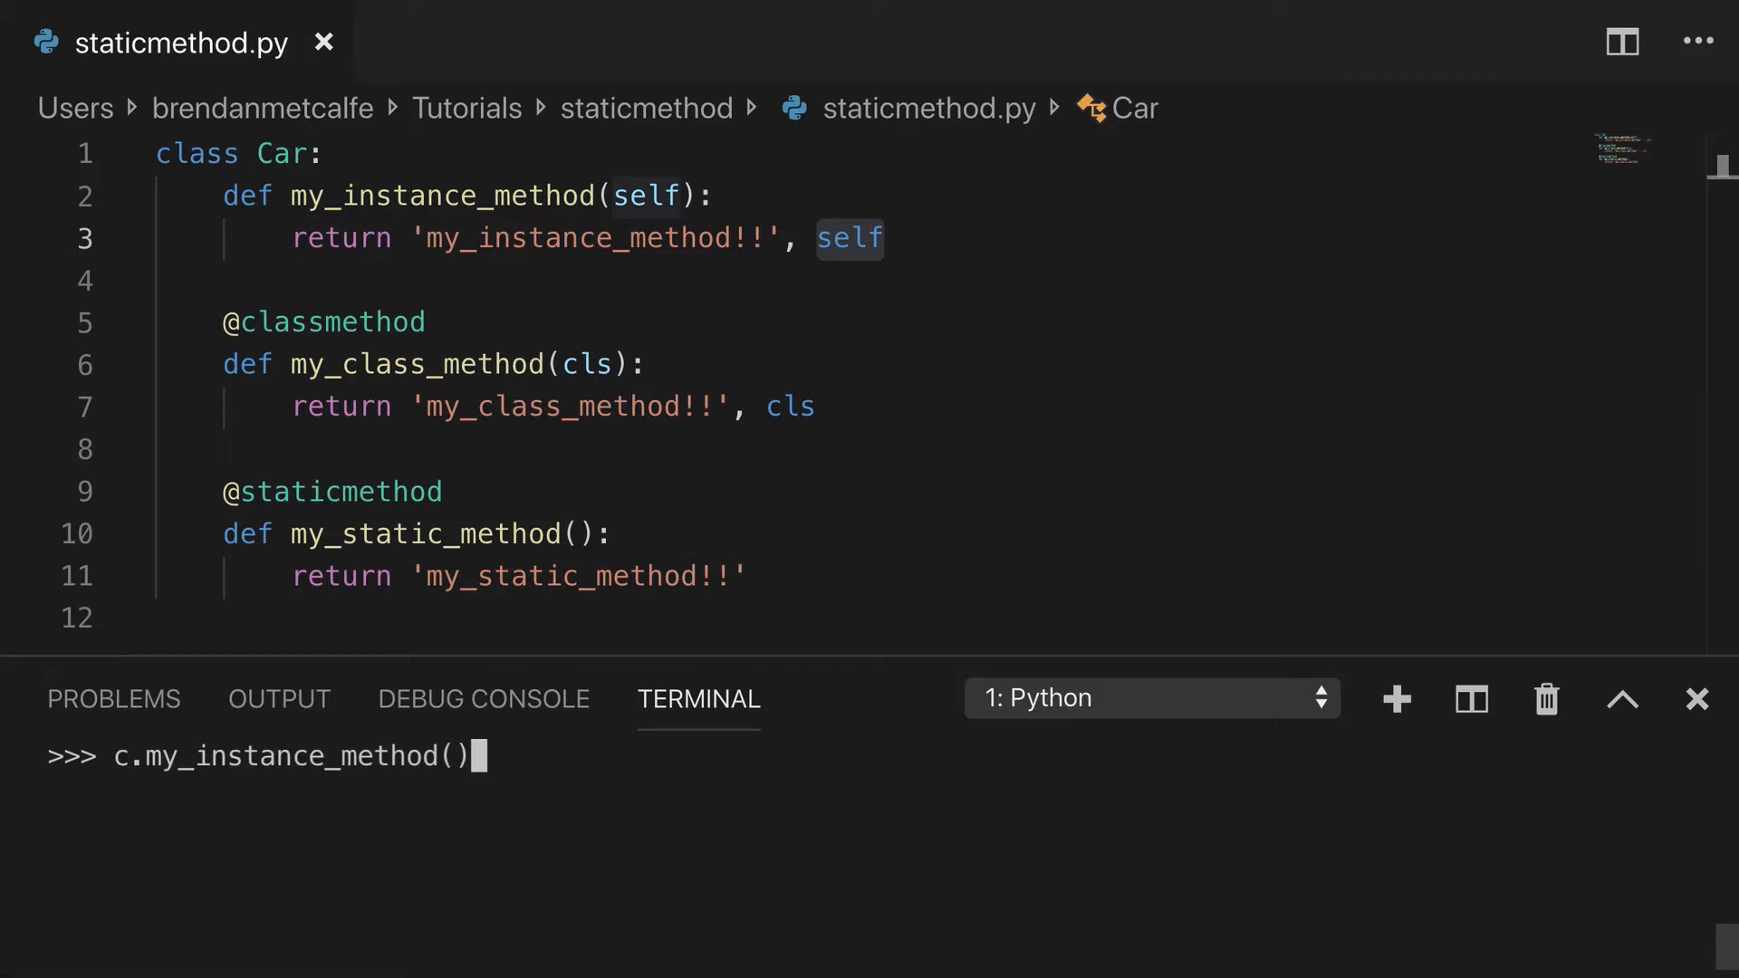
key(Return)
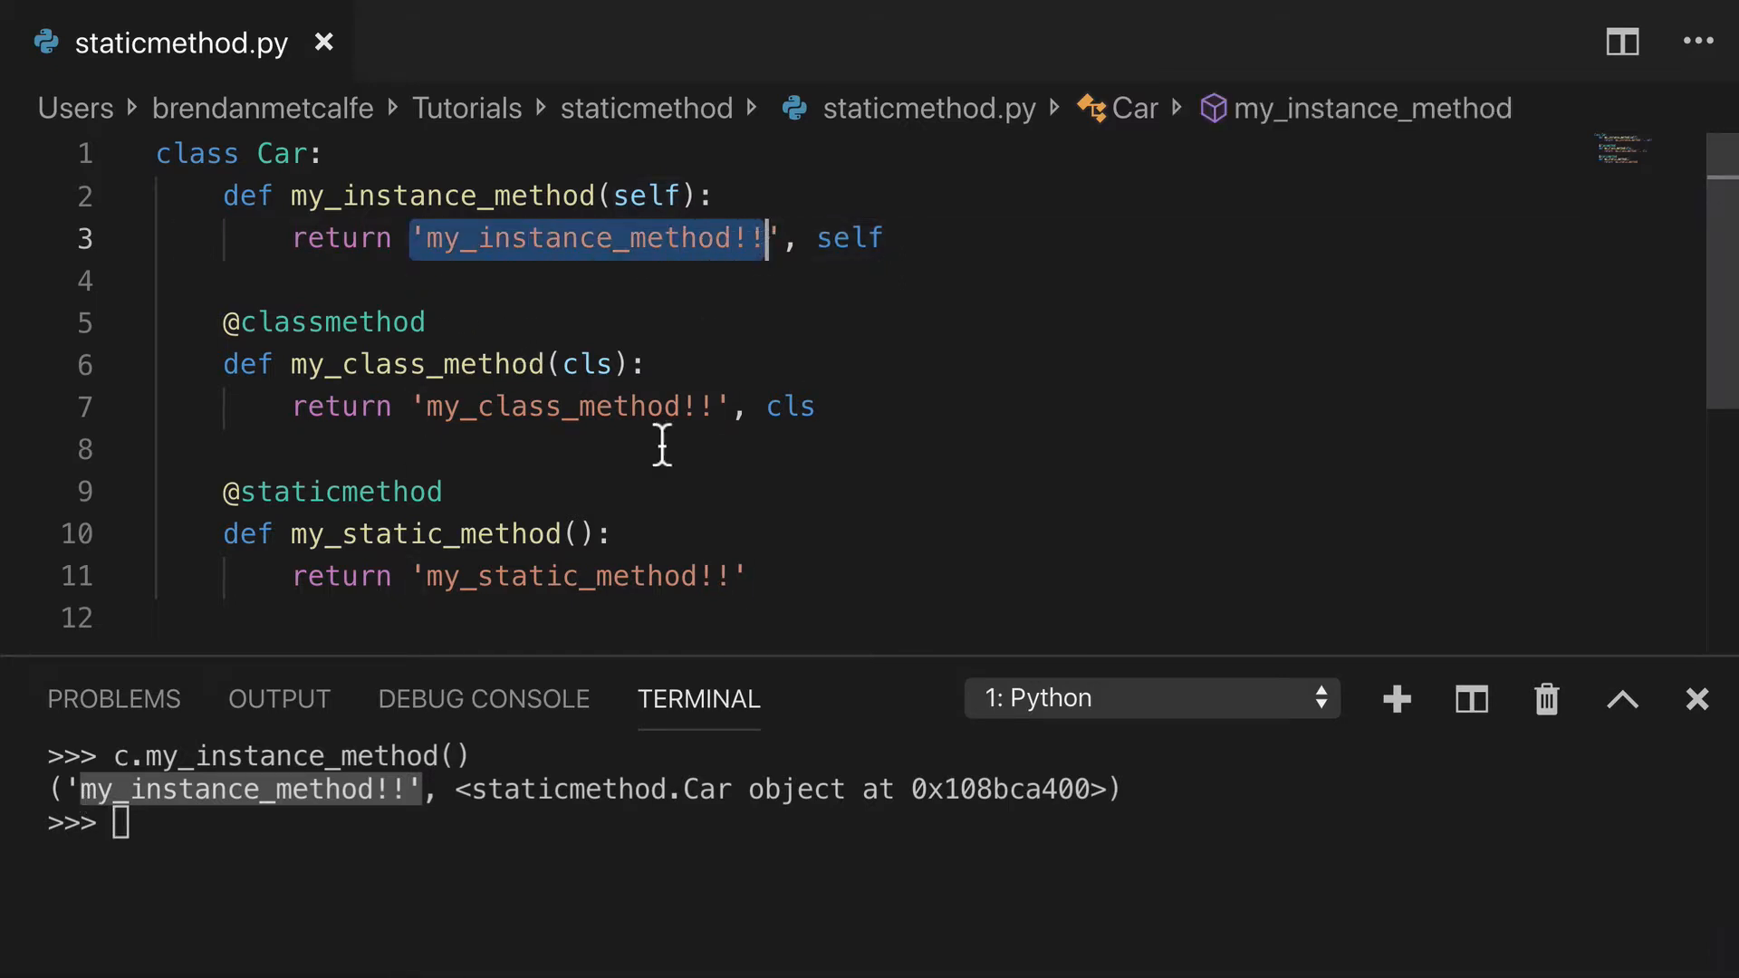
mouse_move(853, 239)
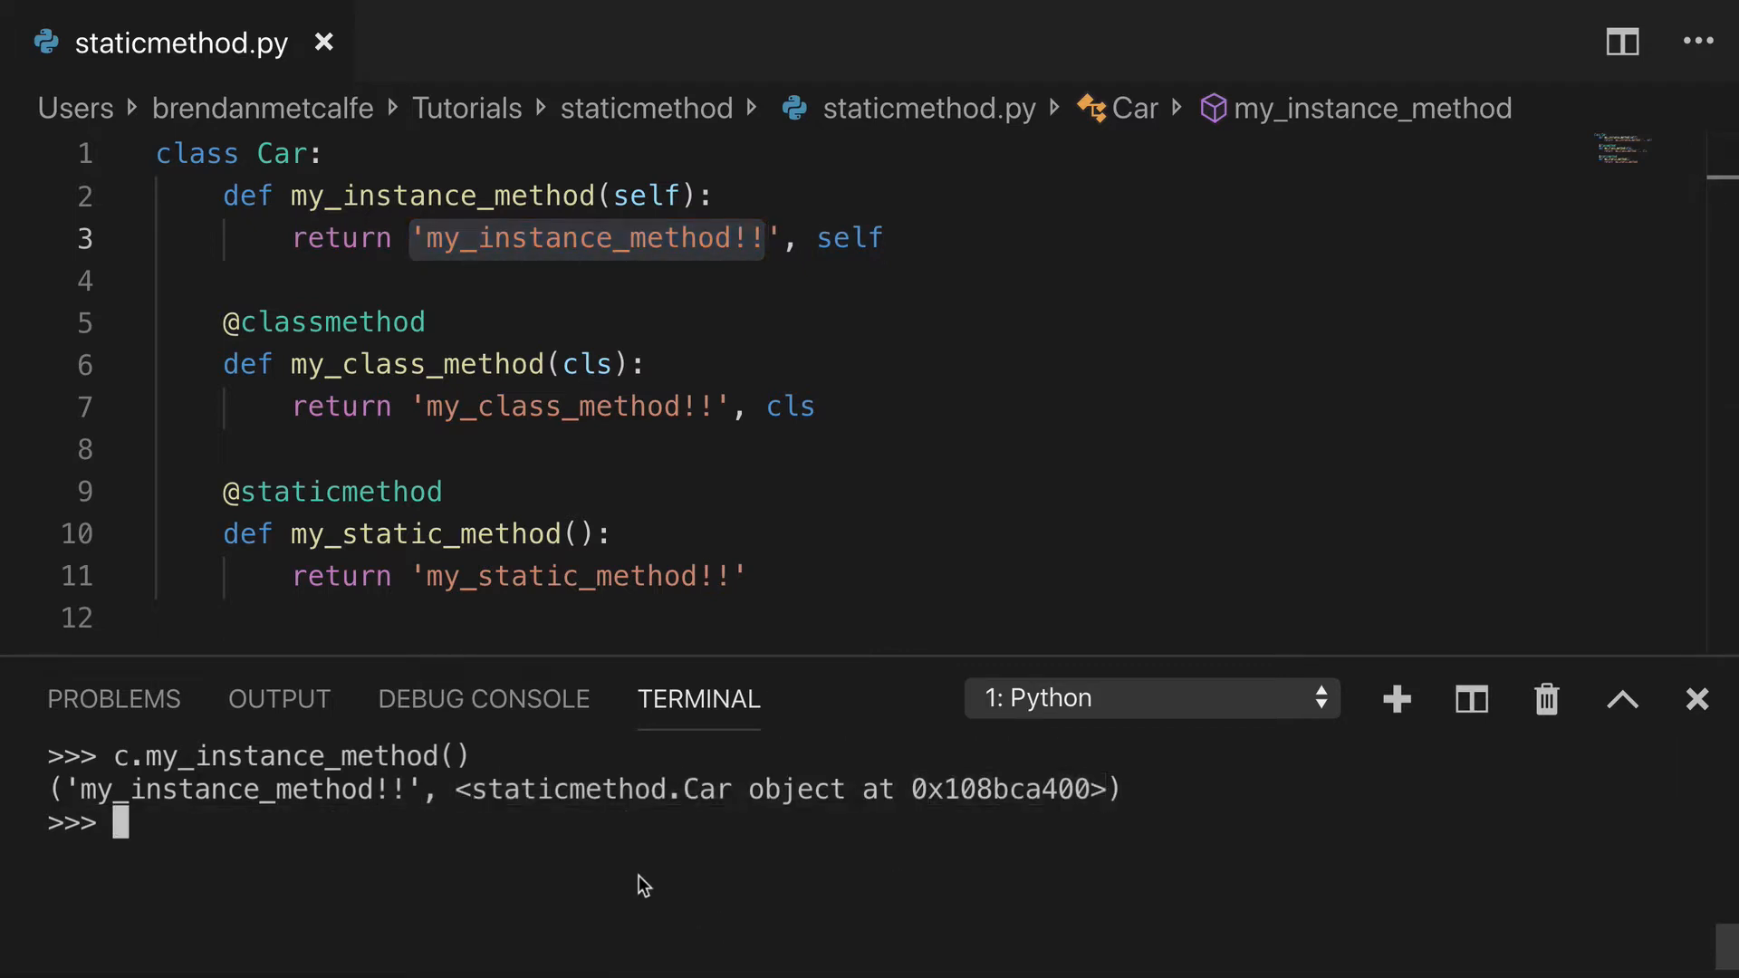
Step: Call c.my_class_method(), showing its string with the Car class, and highlight the cls parameter
text(c.my_instance_method())
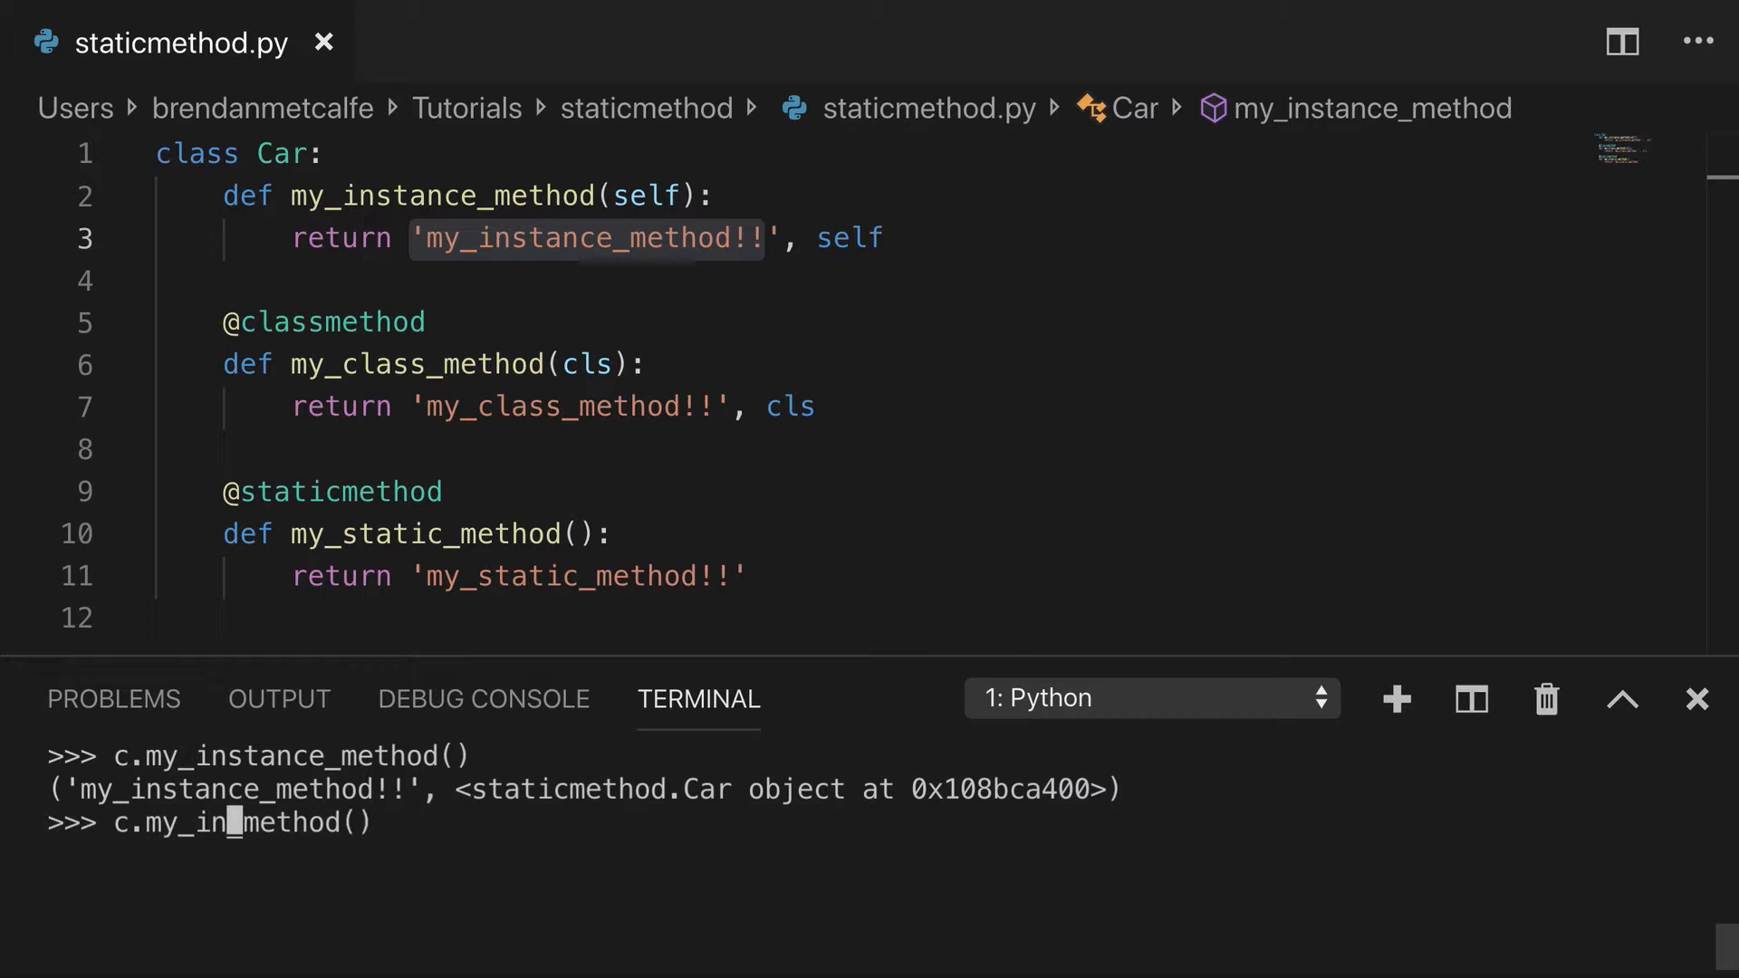
text(class_)
key(Return)
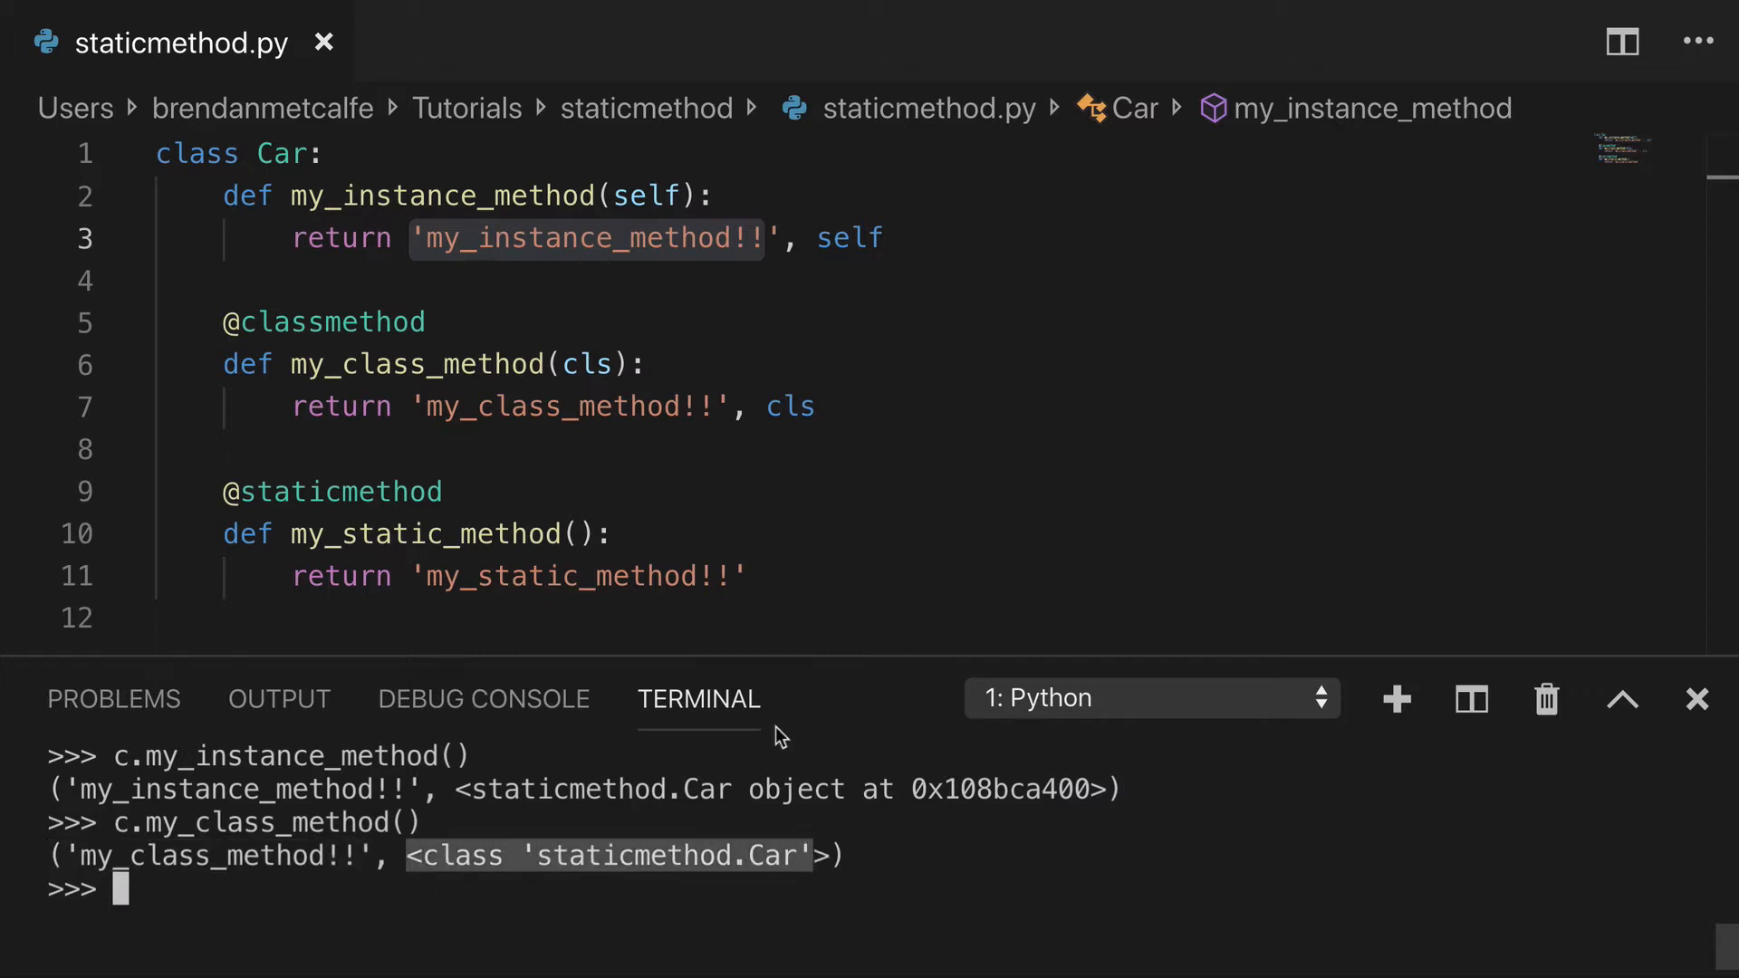
double_click(587, 364)
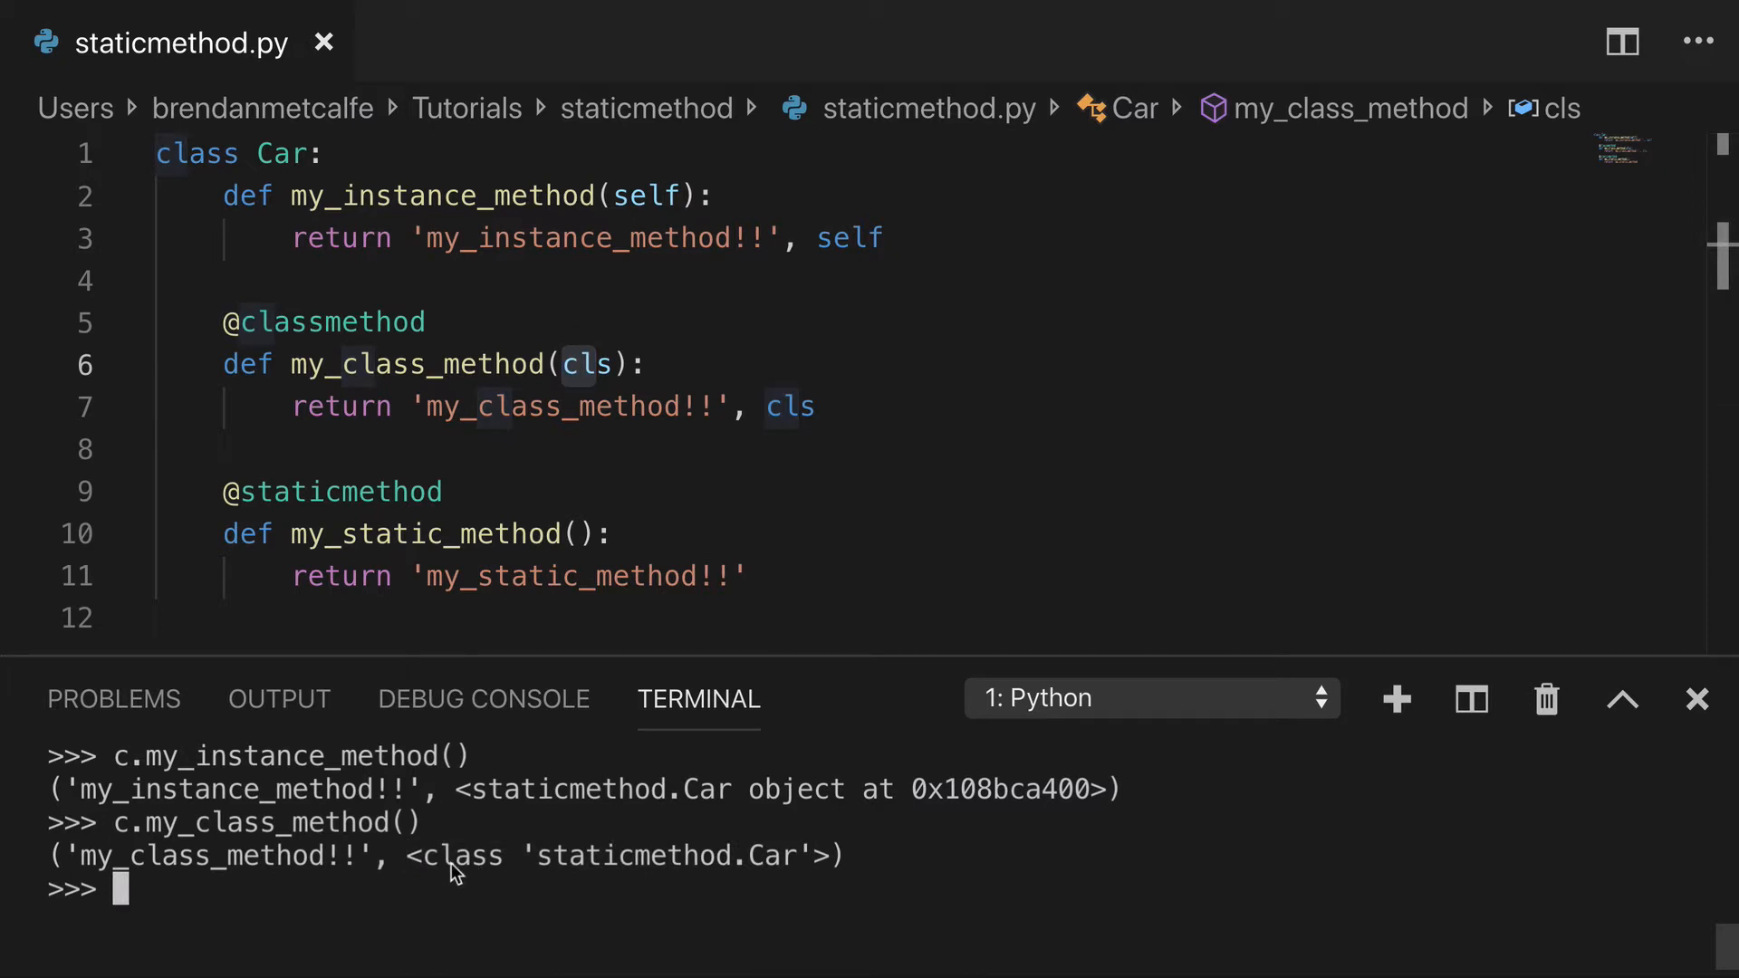
mouse_move(683, 834)
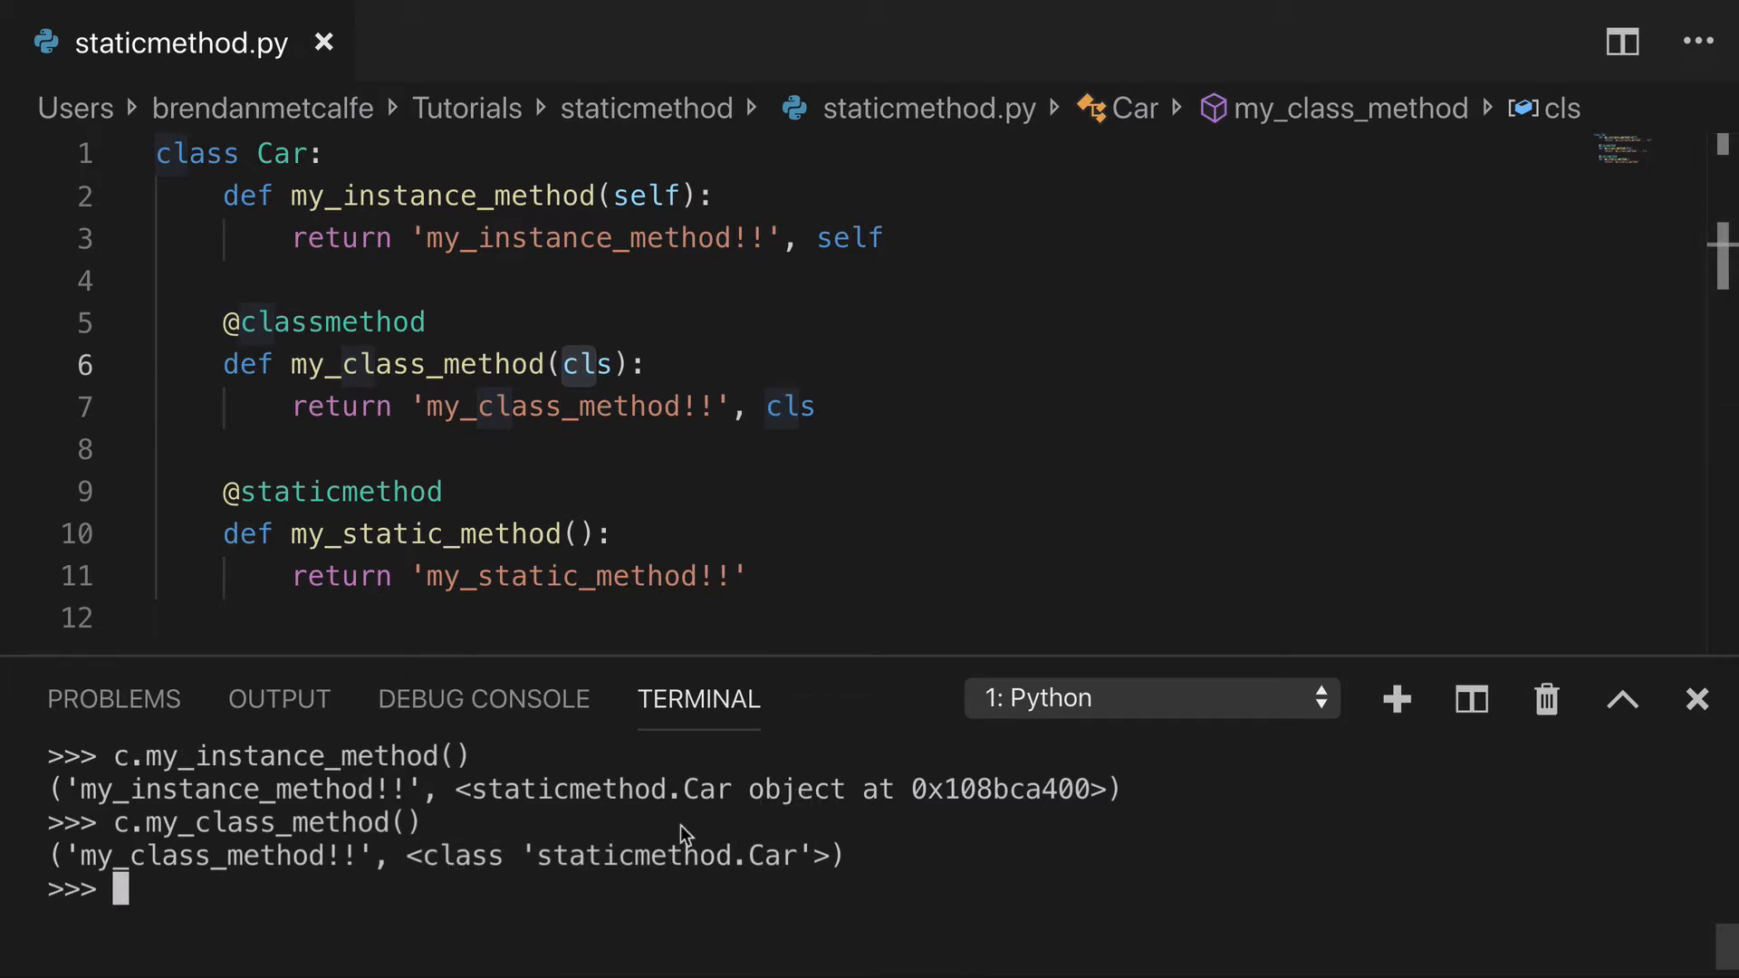
mouse_move(485, 899)
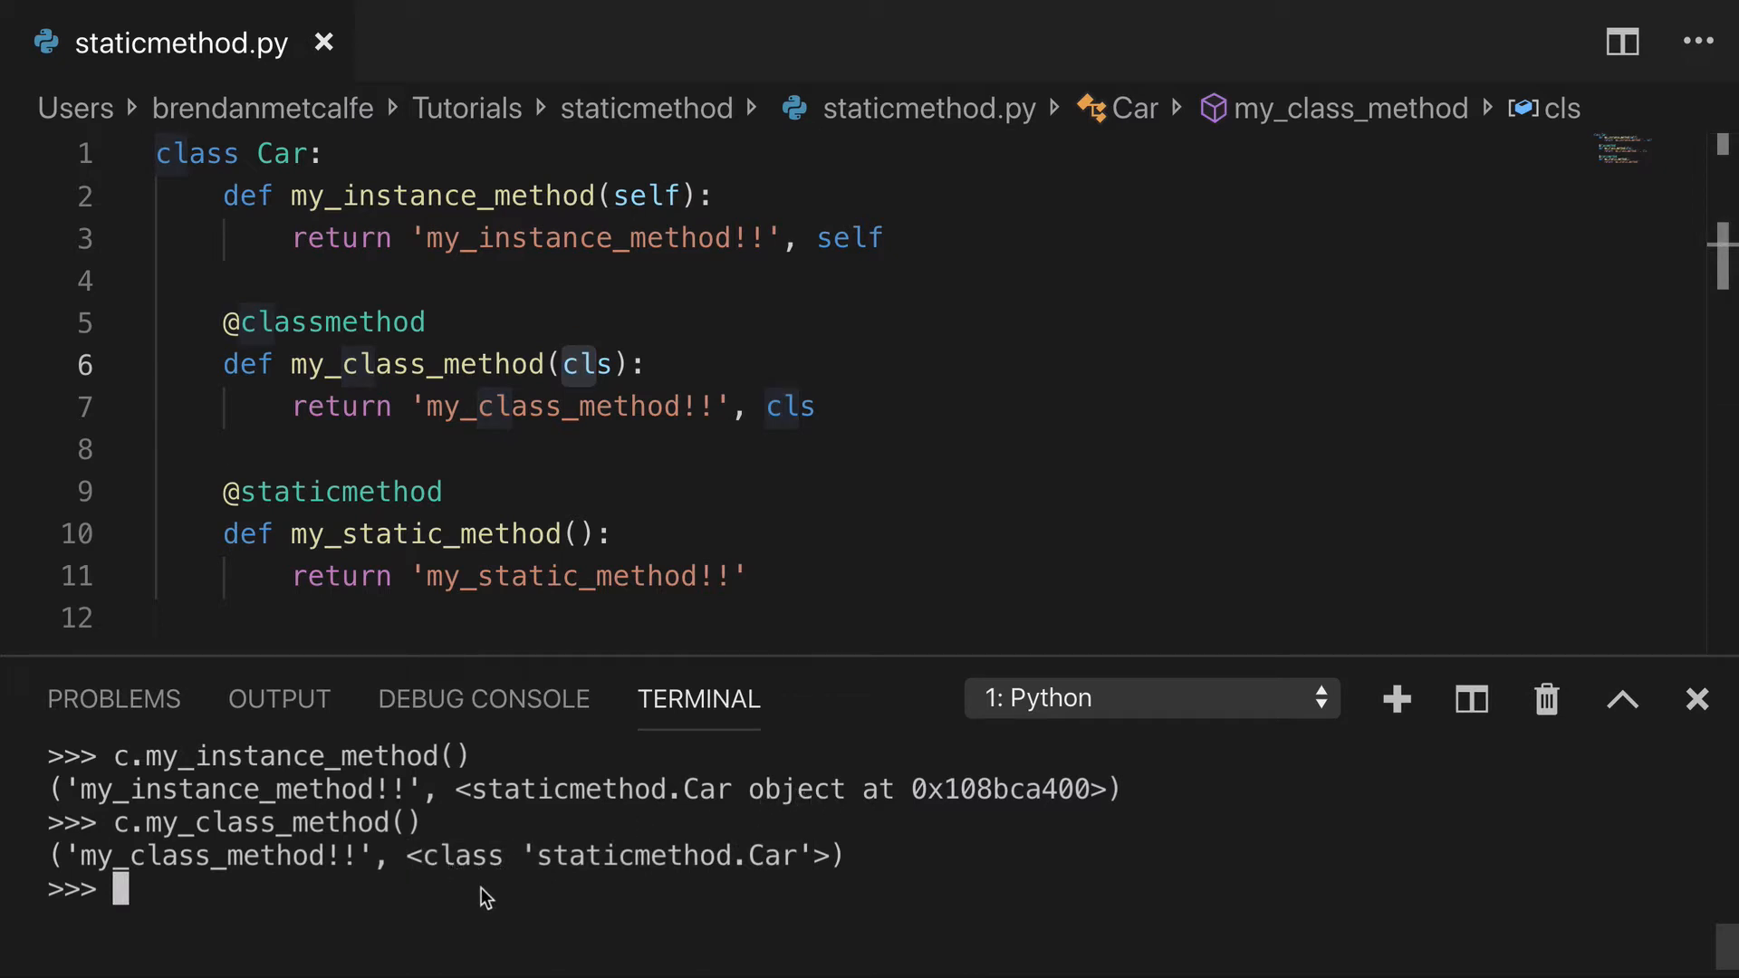
text(c.my_class_method())
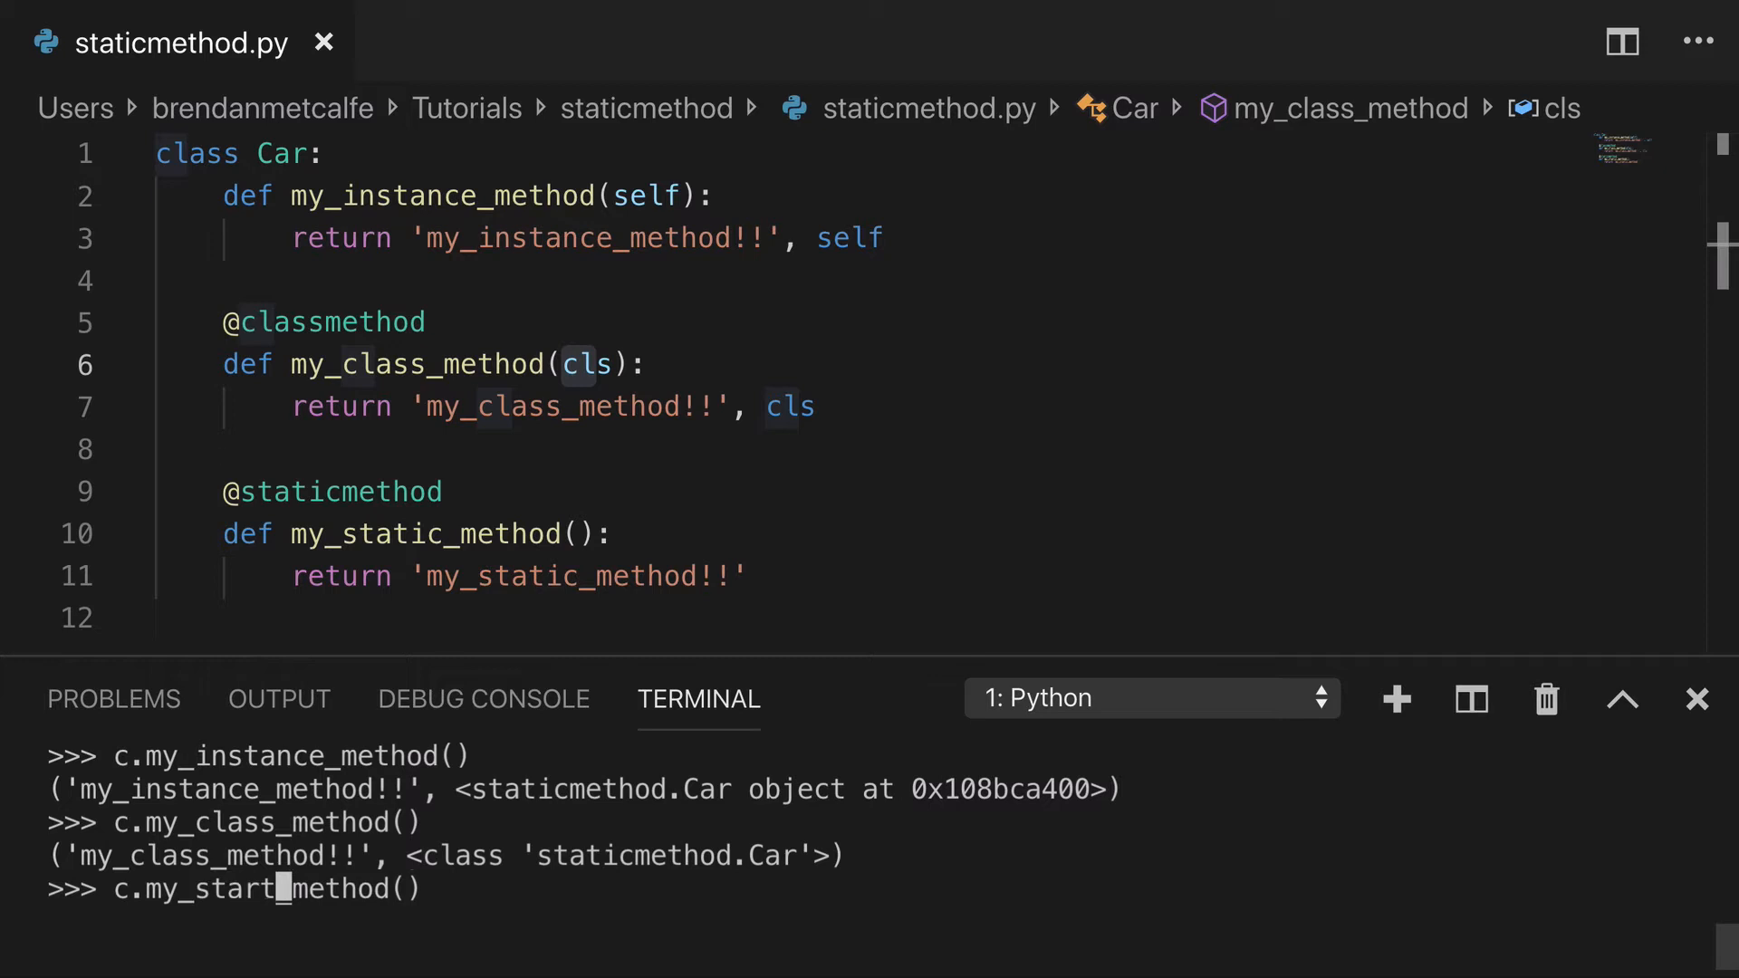
key(Return)
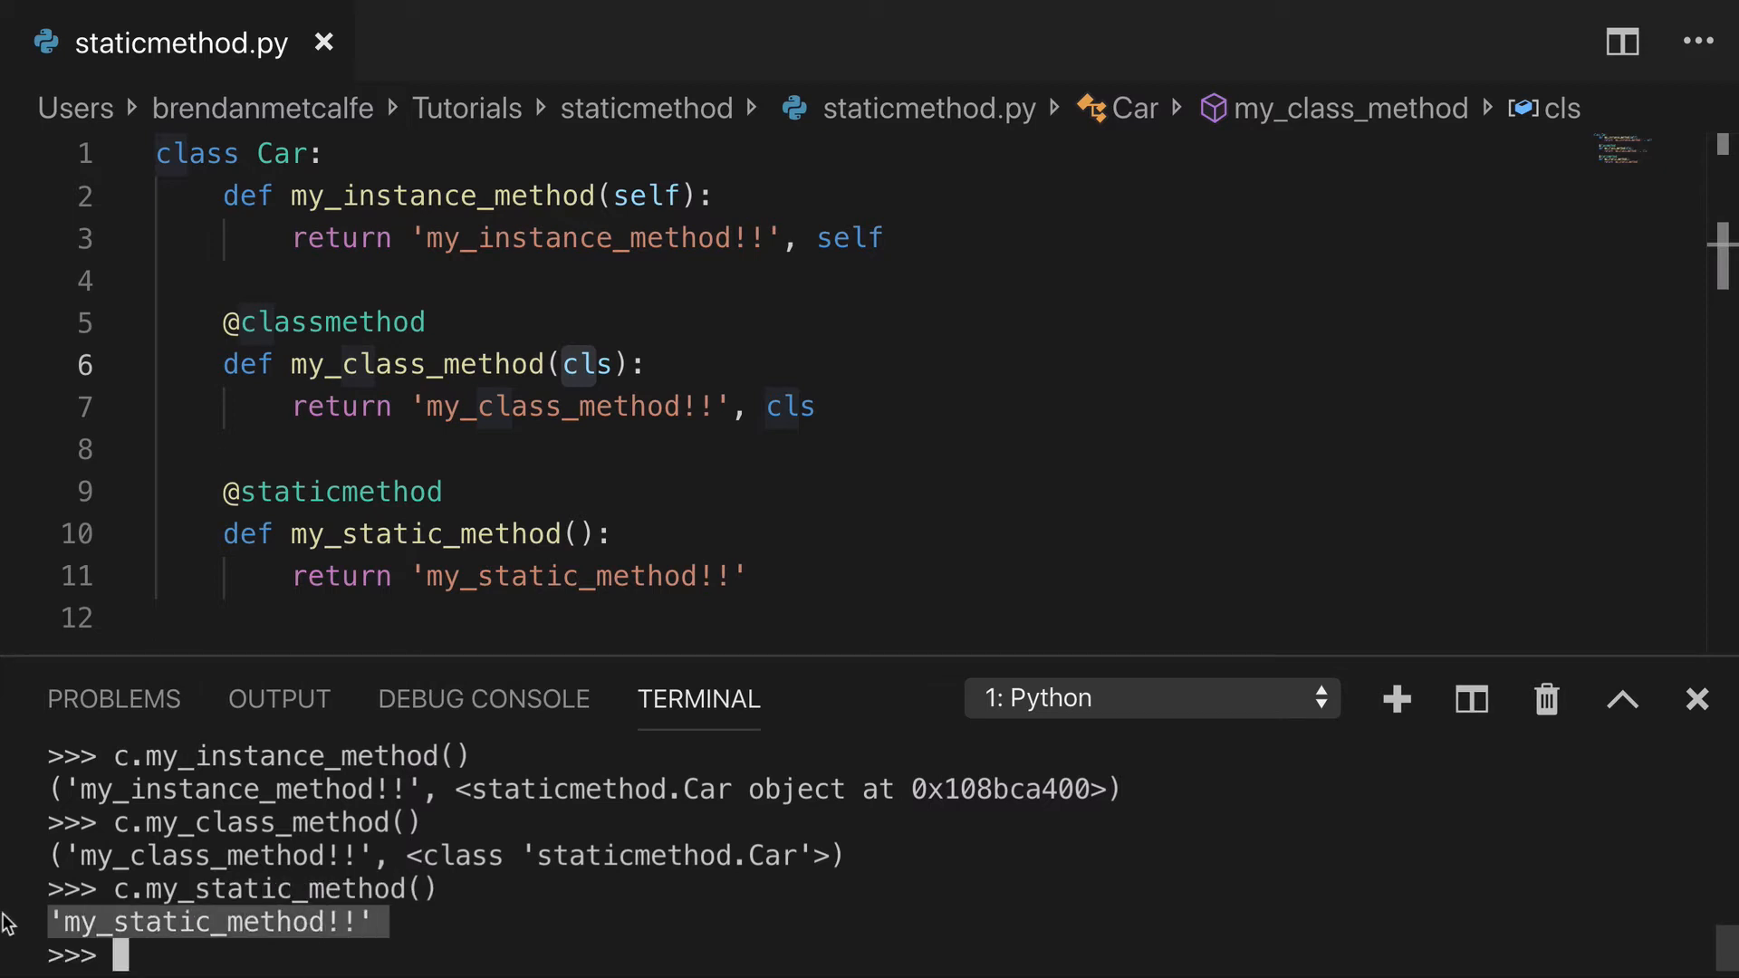
click(705, 533)
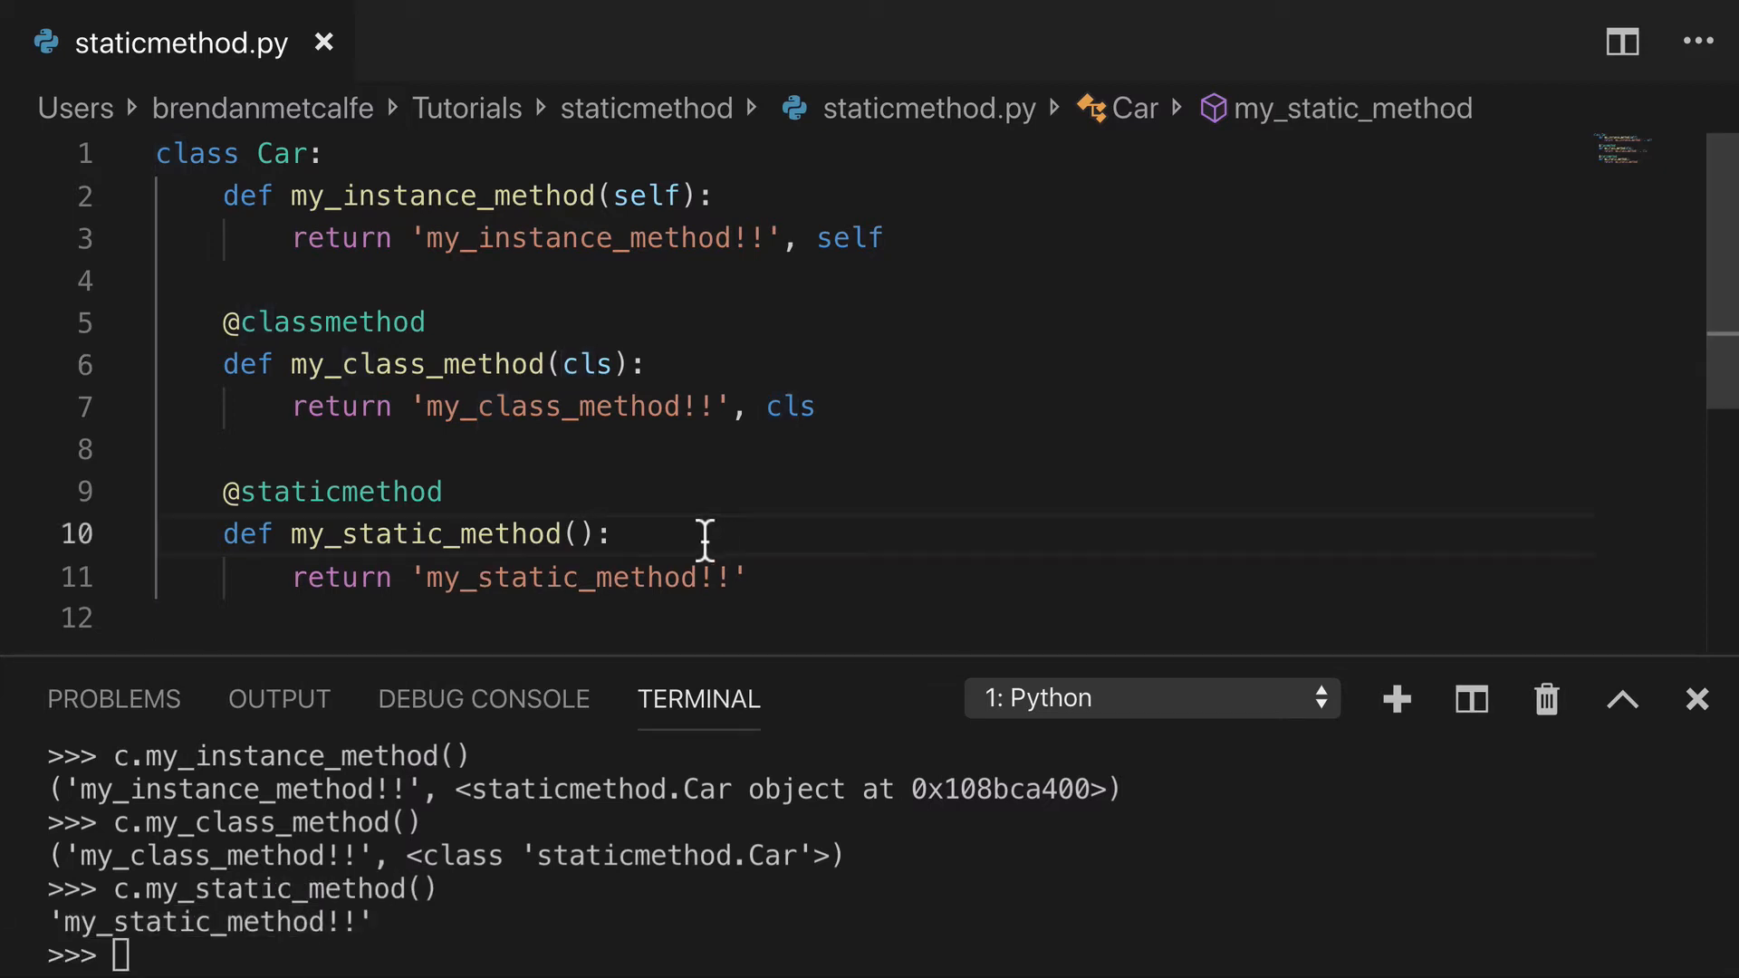
double_click(342, 491)
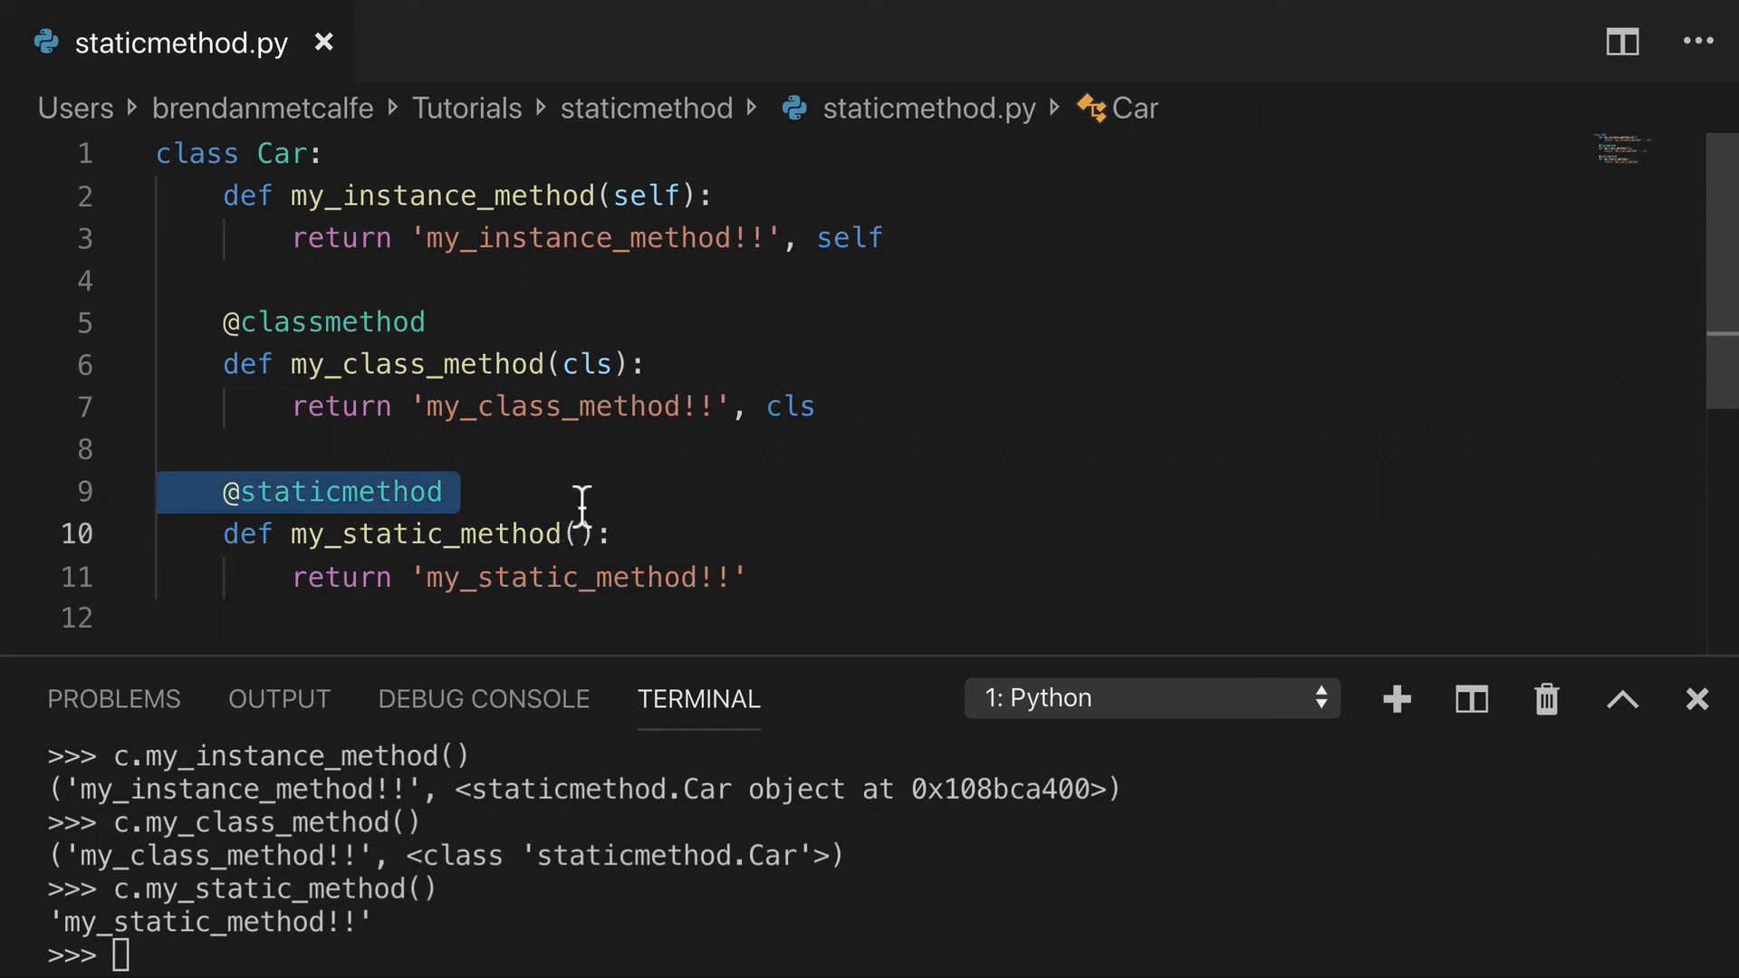
double_click(636, 196)
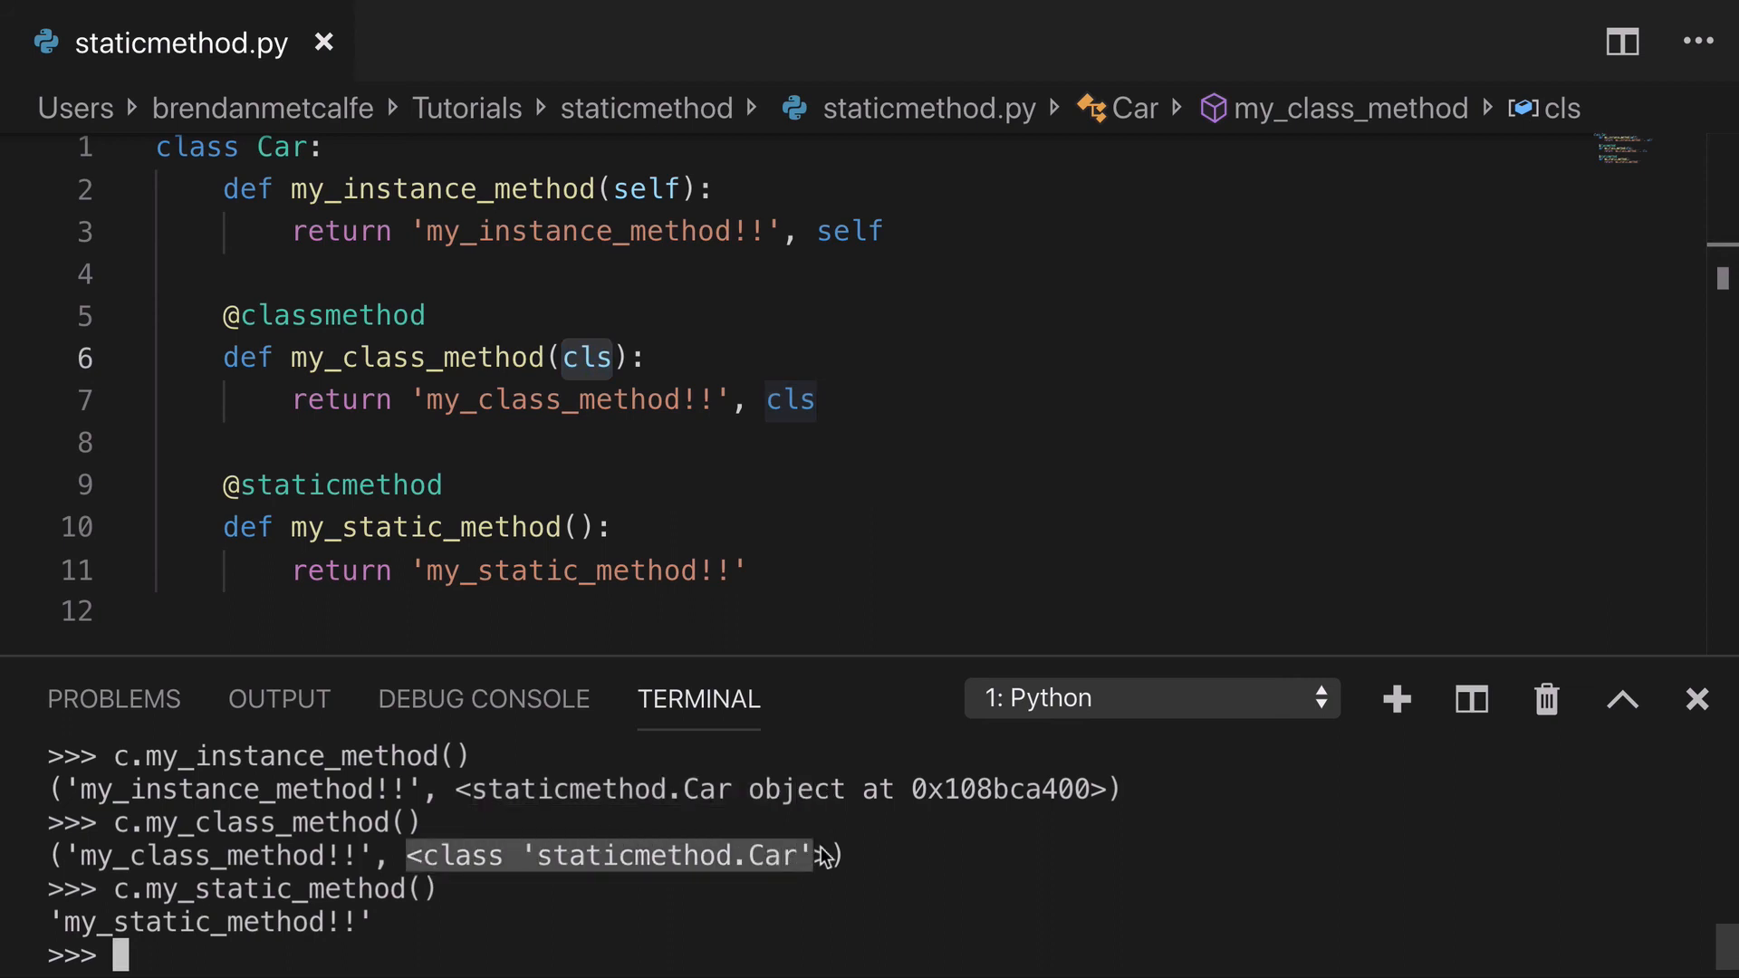
mouse_move(600, 898)
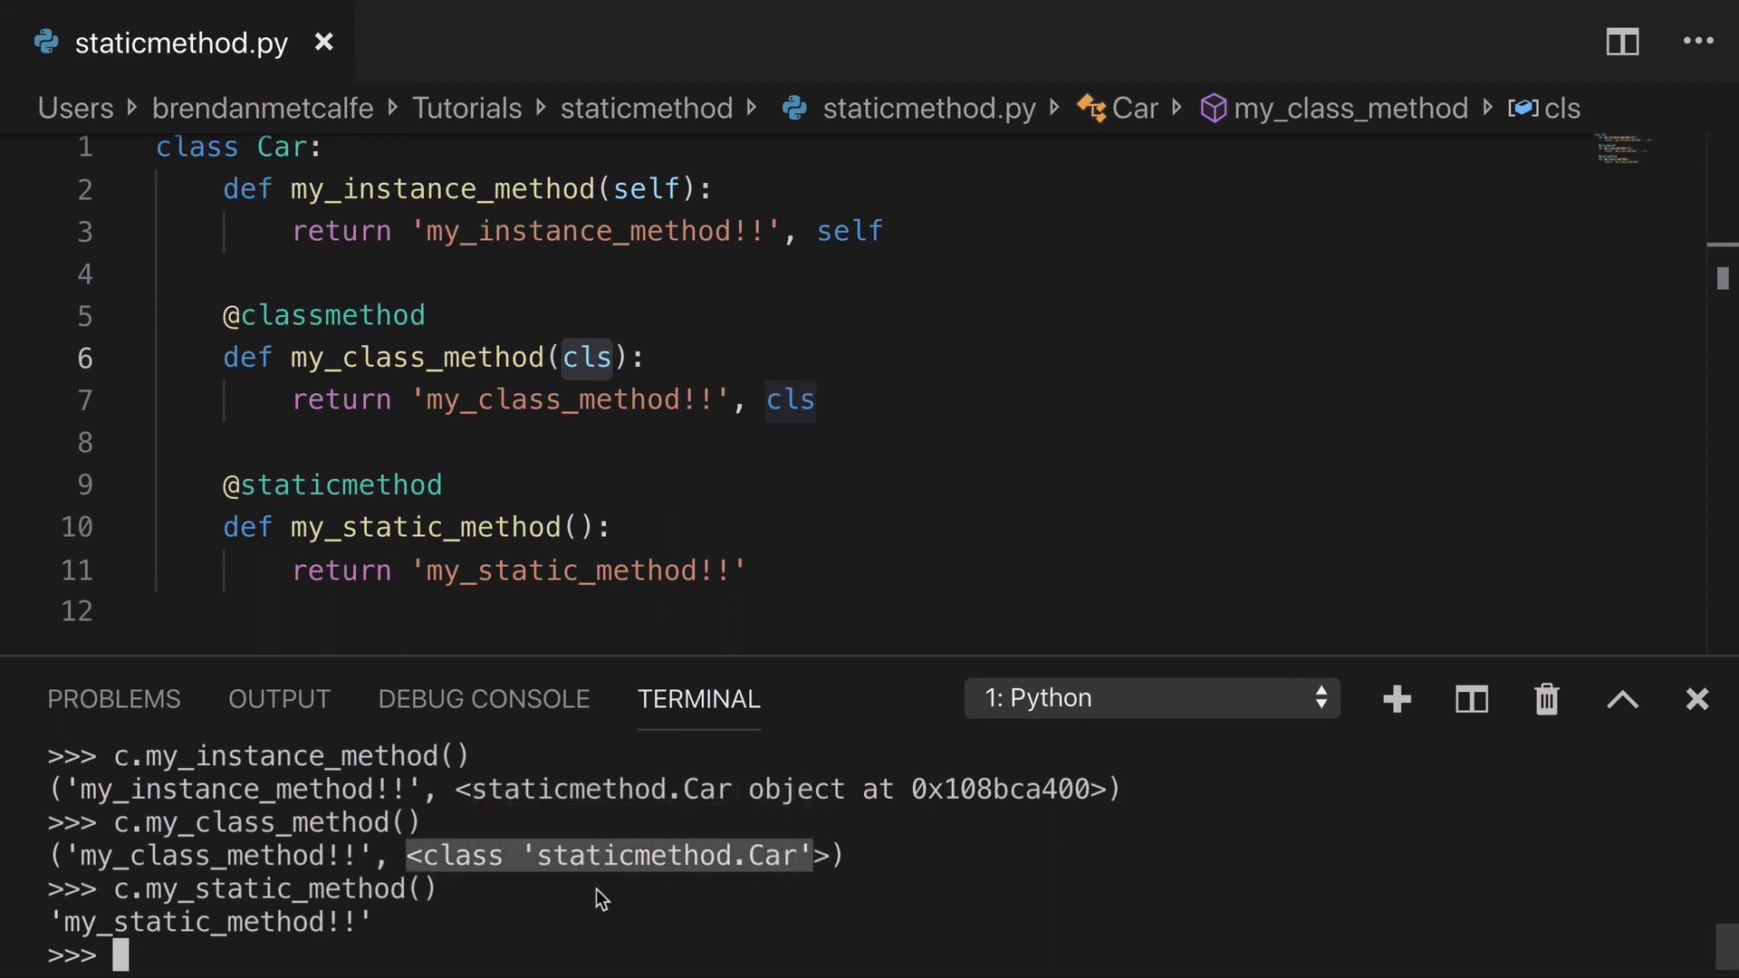